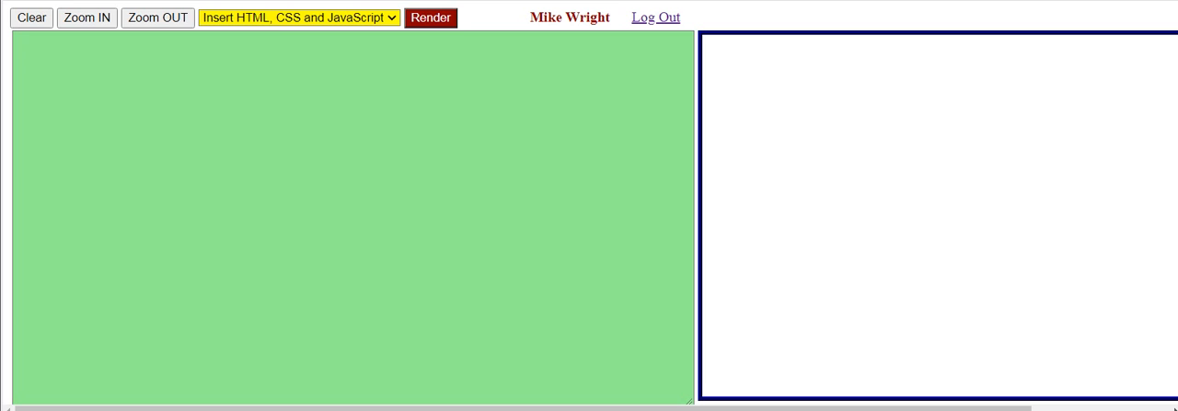
Write the heading line "Favorite Dinner (unordered list):" in the empty HTML pane
left_click(74, 75)
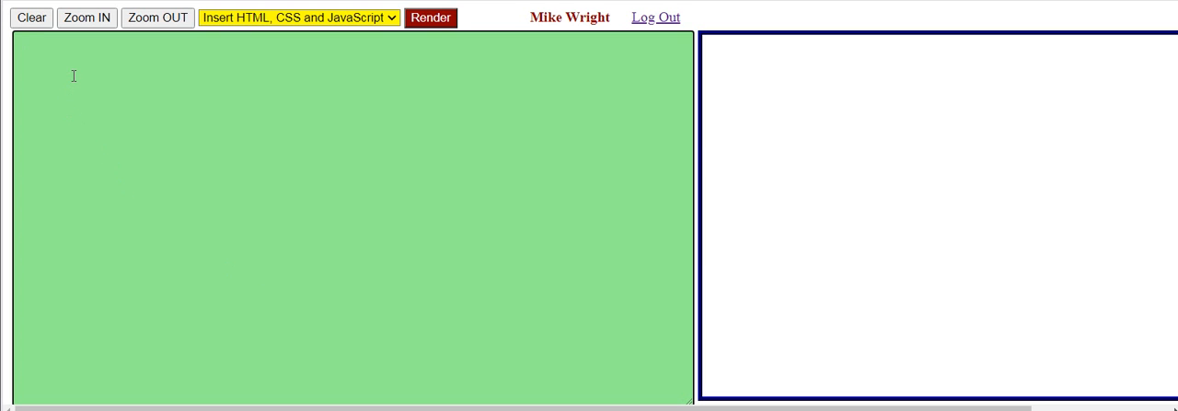
type("F")
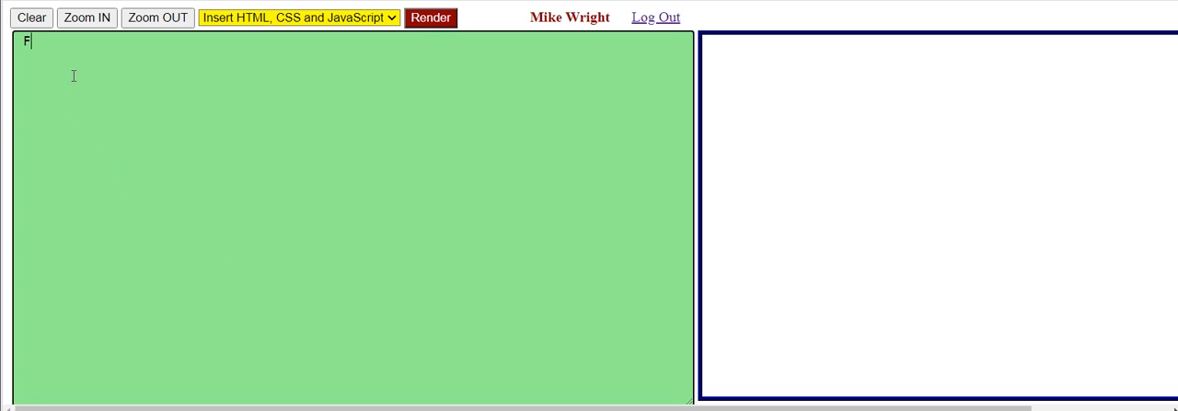
type("a")
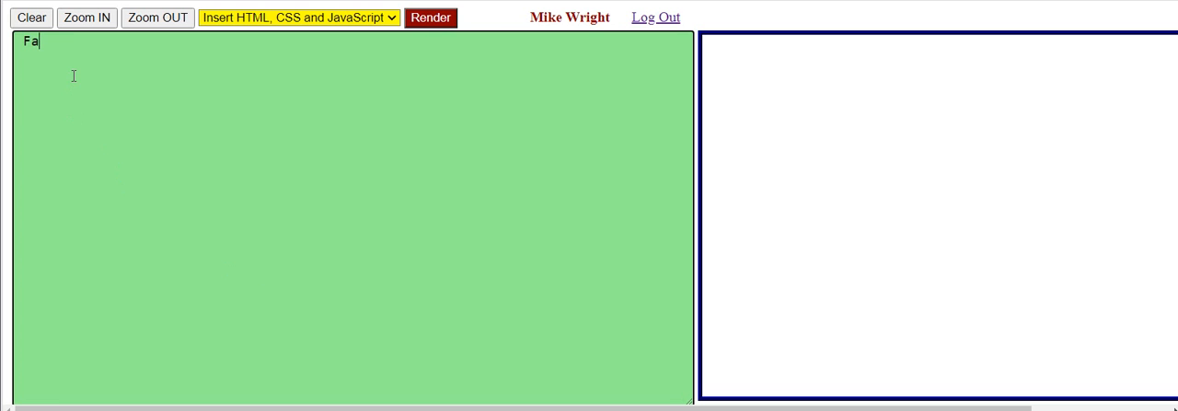
type("vorite")
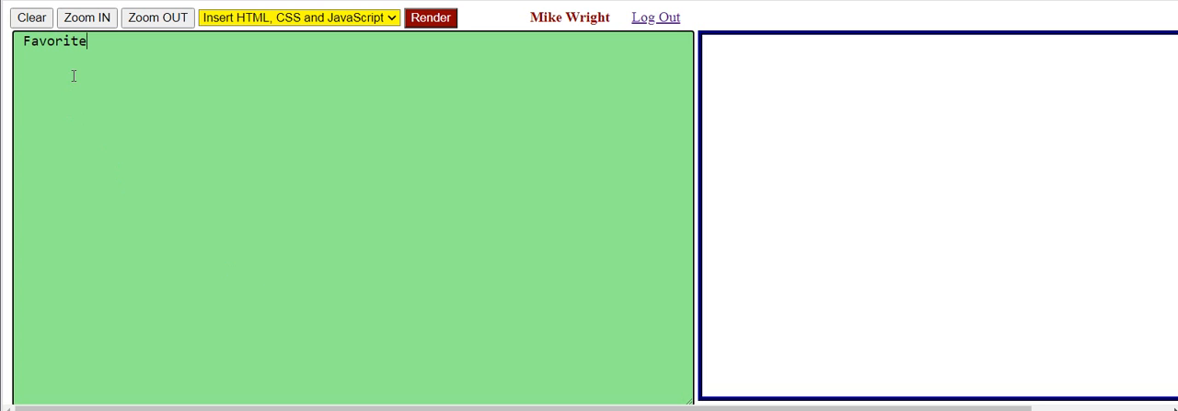
type("Din")
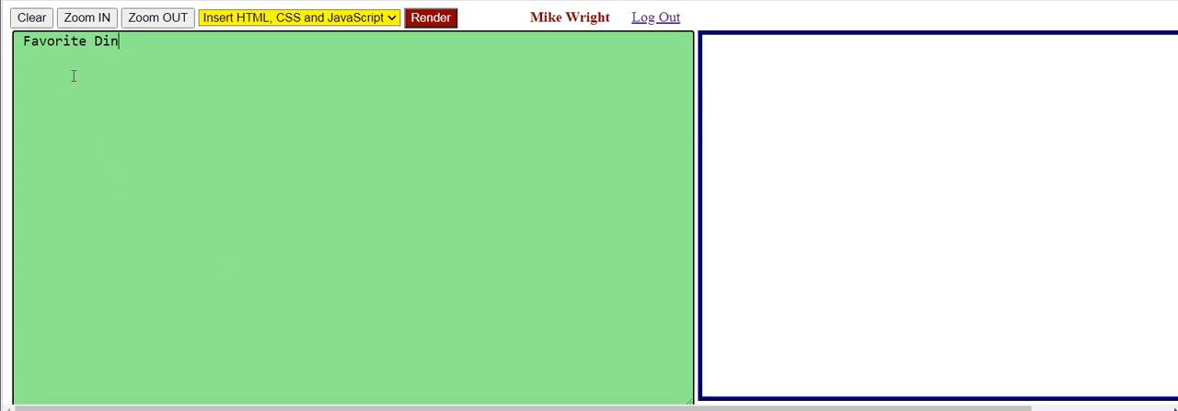
type("ner (u")
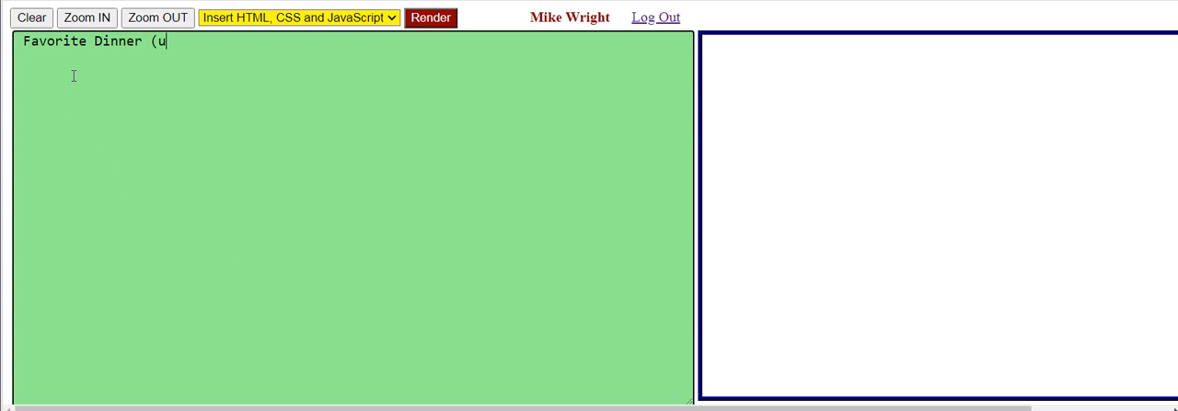
type("nor")
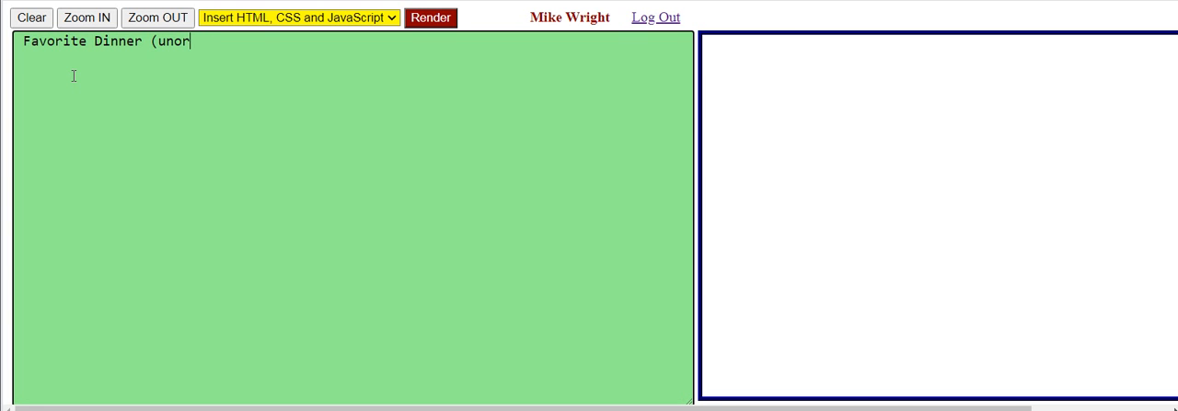
type("der")
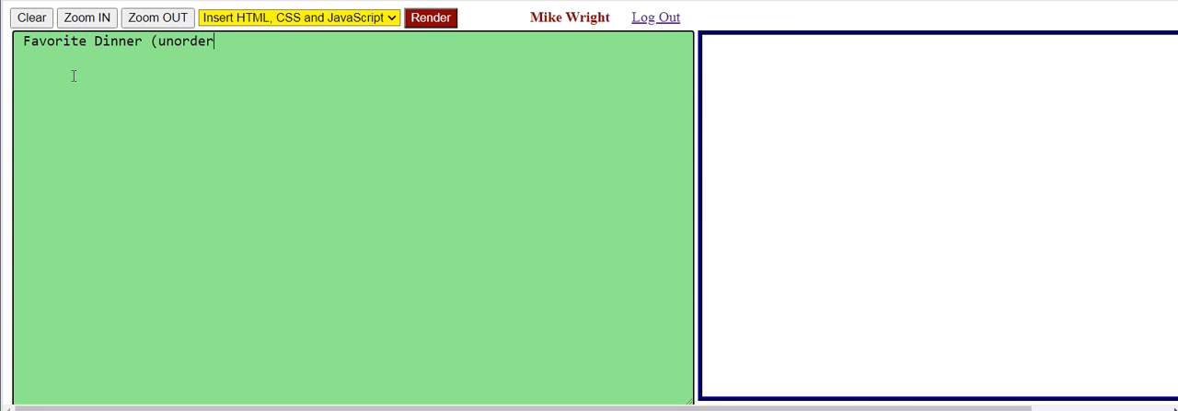
type("ed")
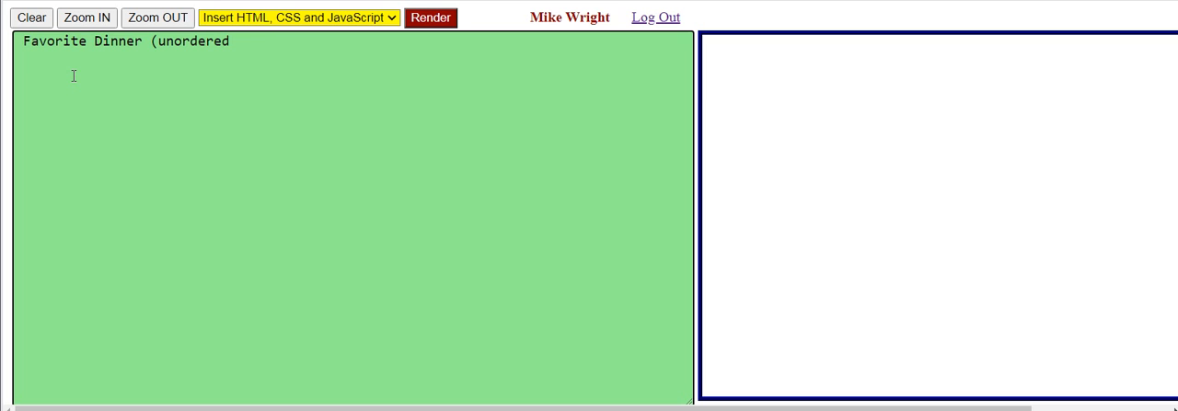
type("list):")
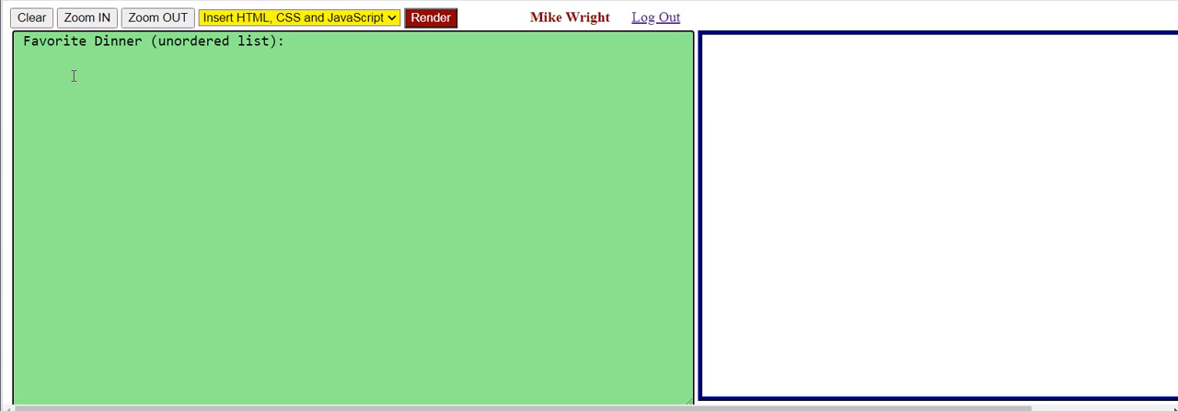
Add an opening <ul> tag on the line below the heading
type("<u")
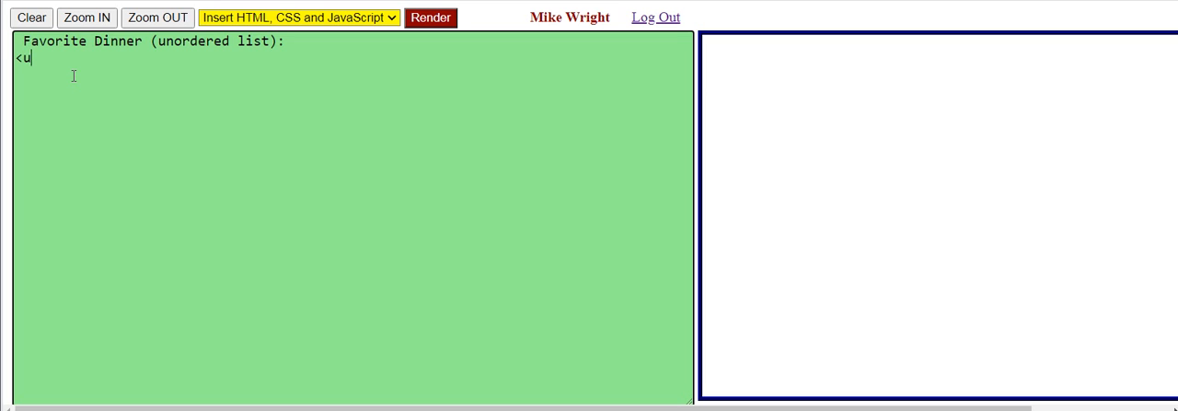
type("l")
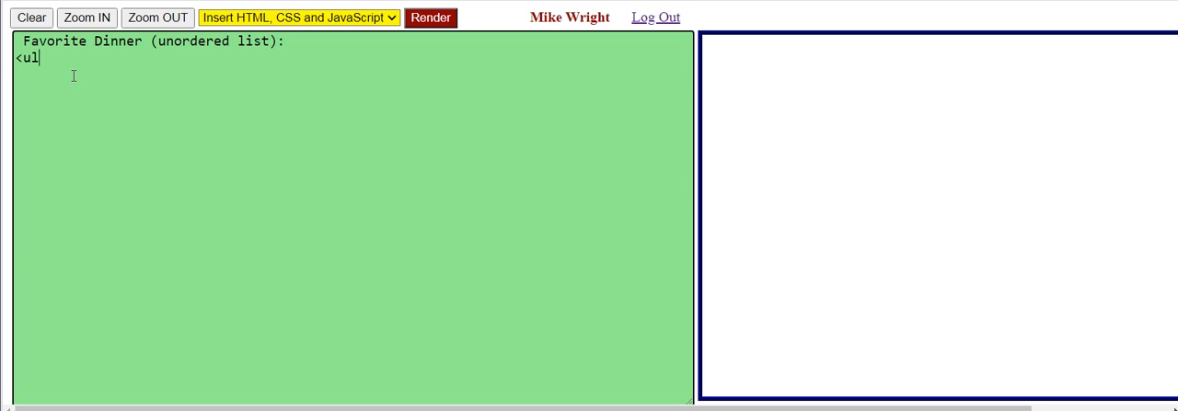
type(">")
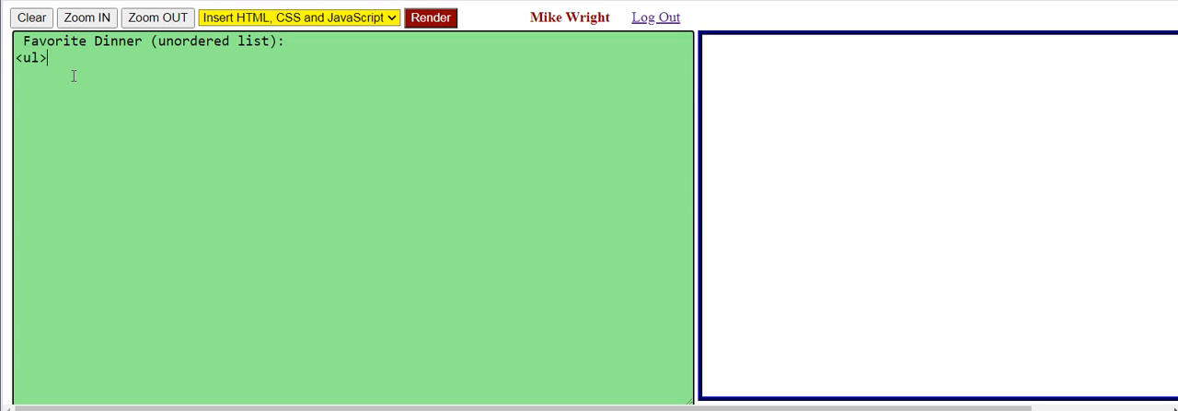
Add the first list item <li>Spaghetti</li> on a new line inside the ul
key("Return")
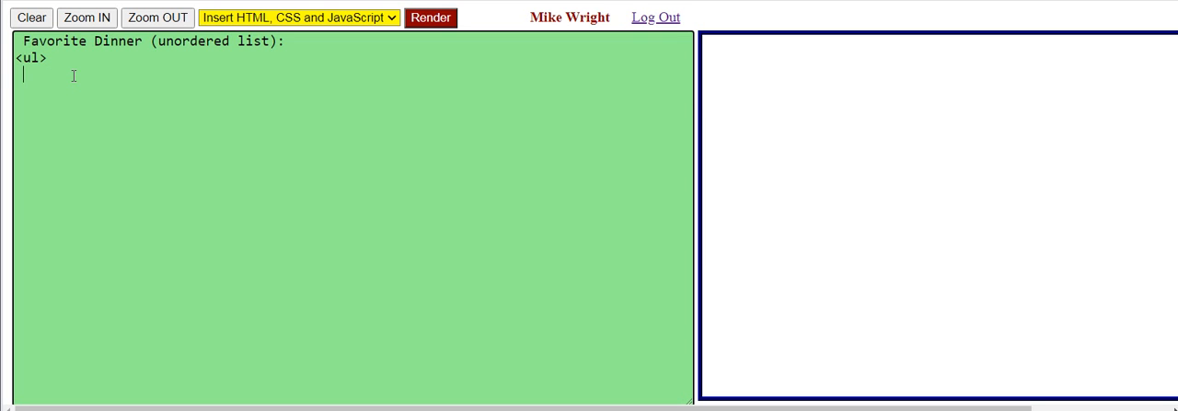
type("<li")
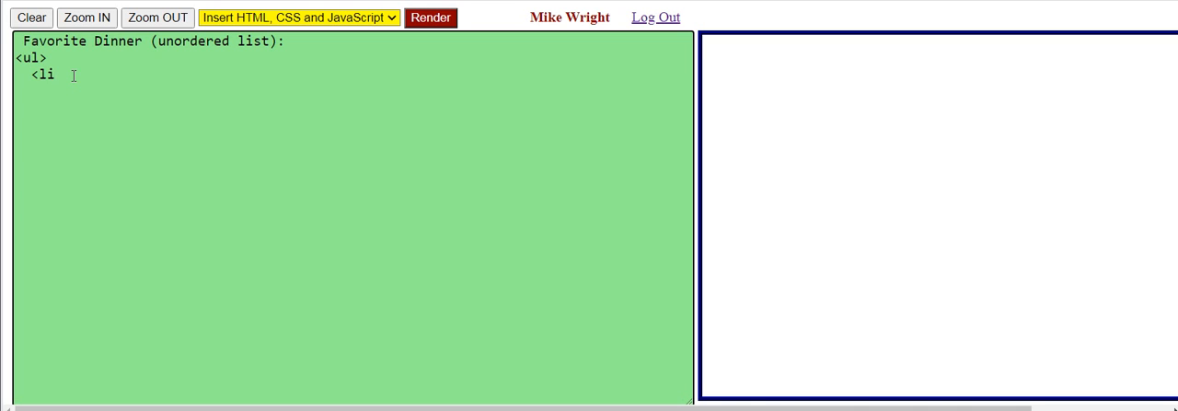
type(">")
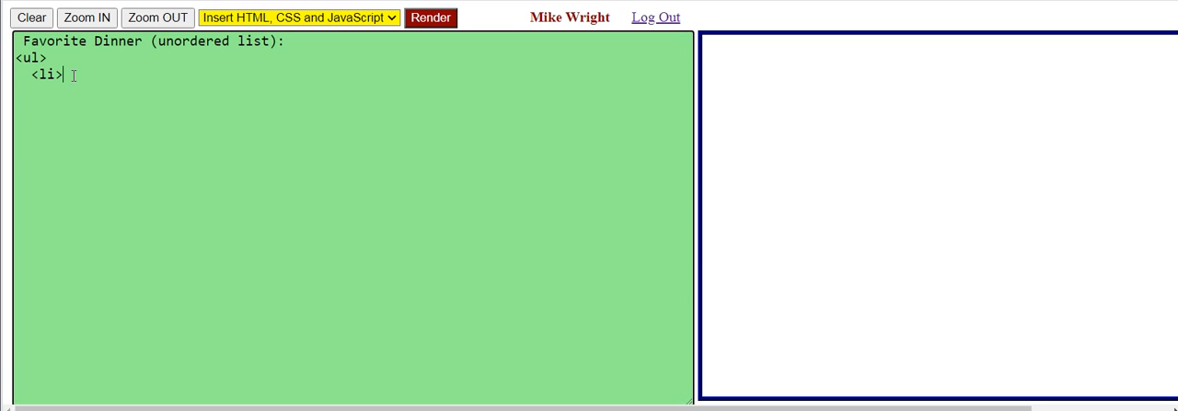
type("Sp")
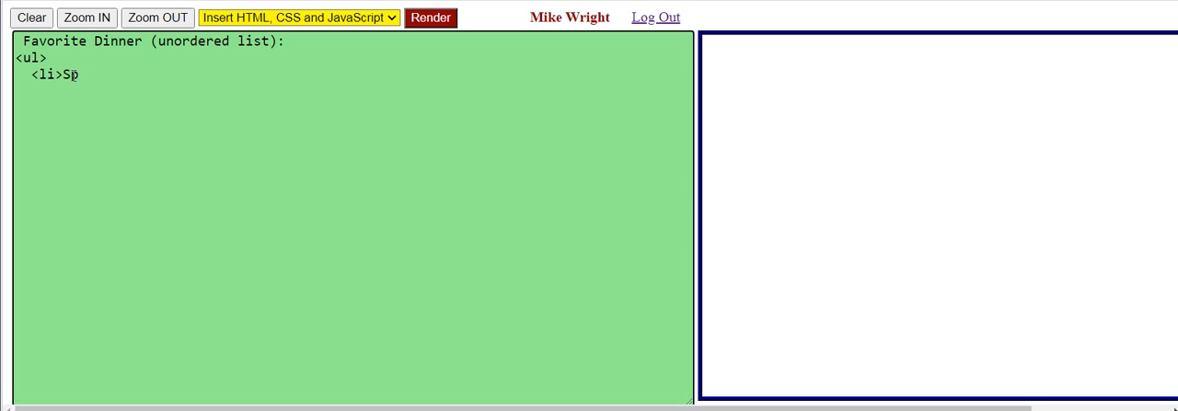
type("aghett")
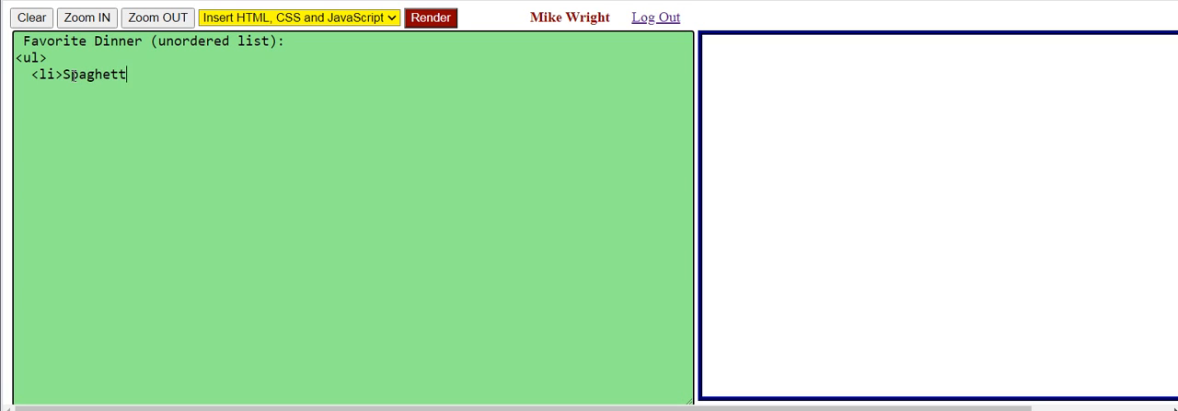
type("i<.")
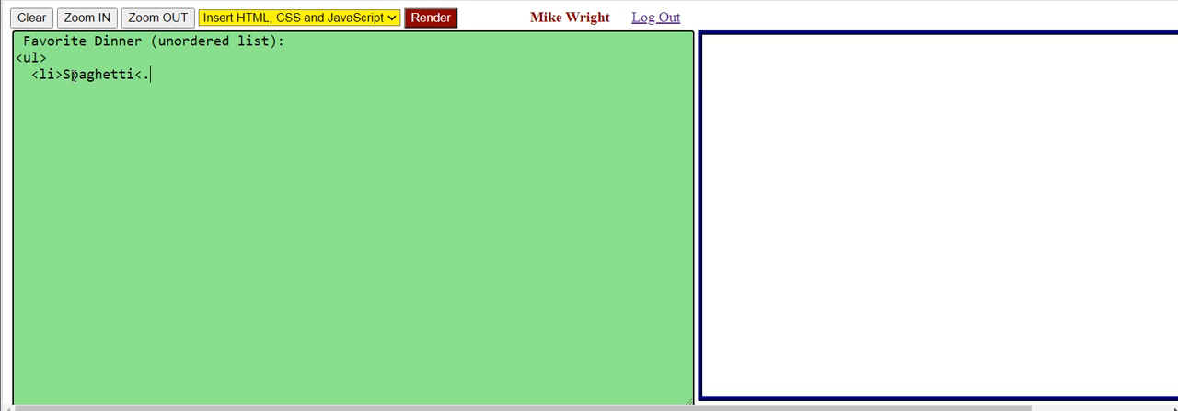
type("/l")
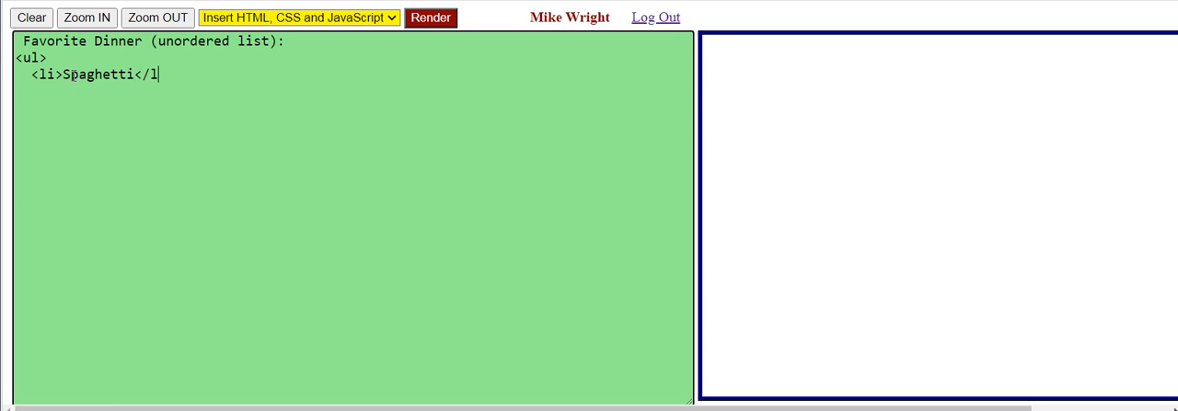
type("i>")
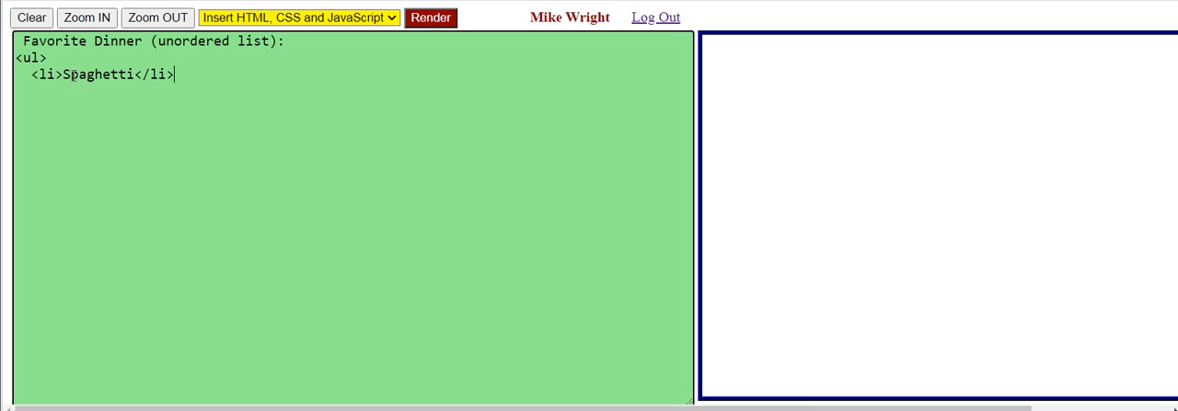
Close the unordered list with </ul> below the Spaghetti item
double_click(31, 57)
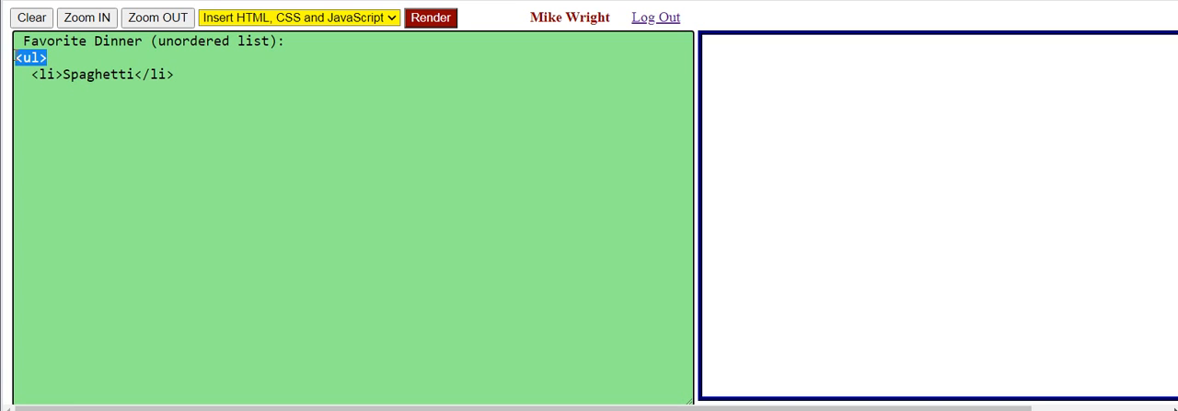
left_click(34, 110)
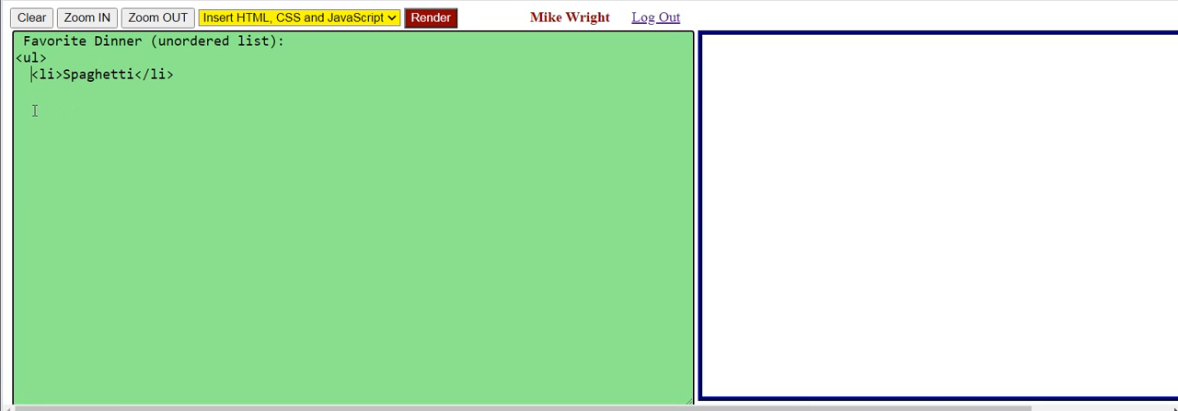
type("<")
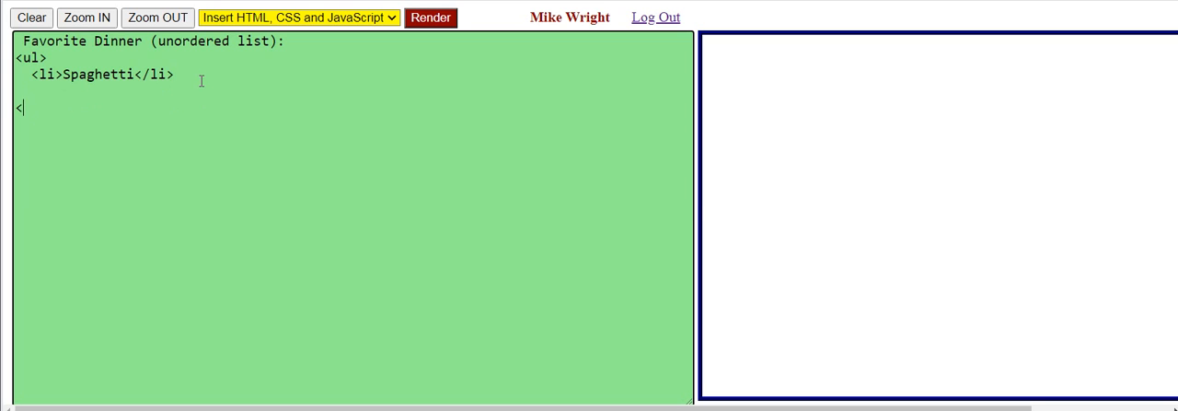
type("/ul>")
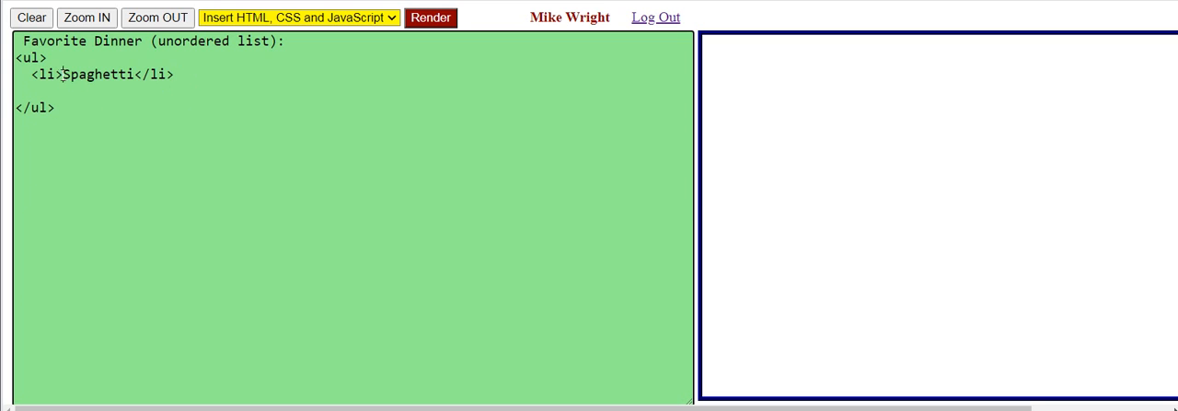
double_click(43, 75)
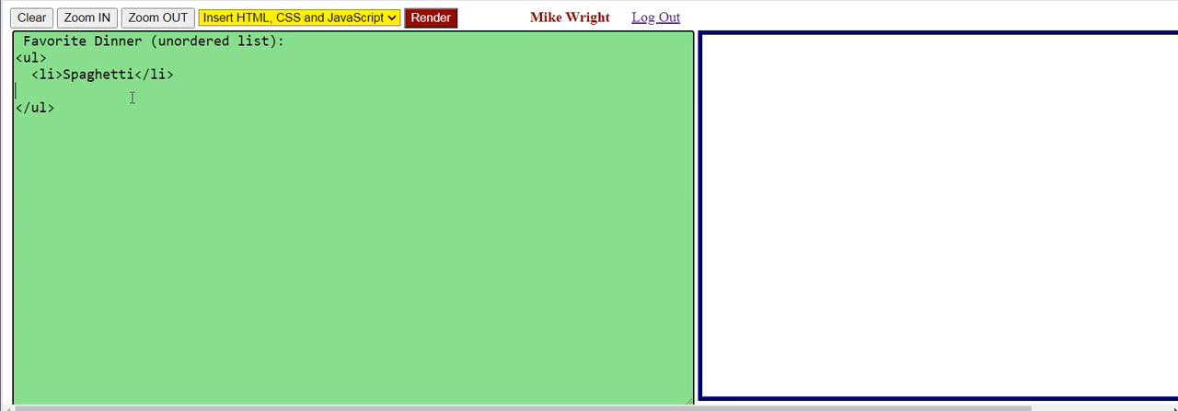
double_click(96, 74)
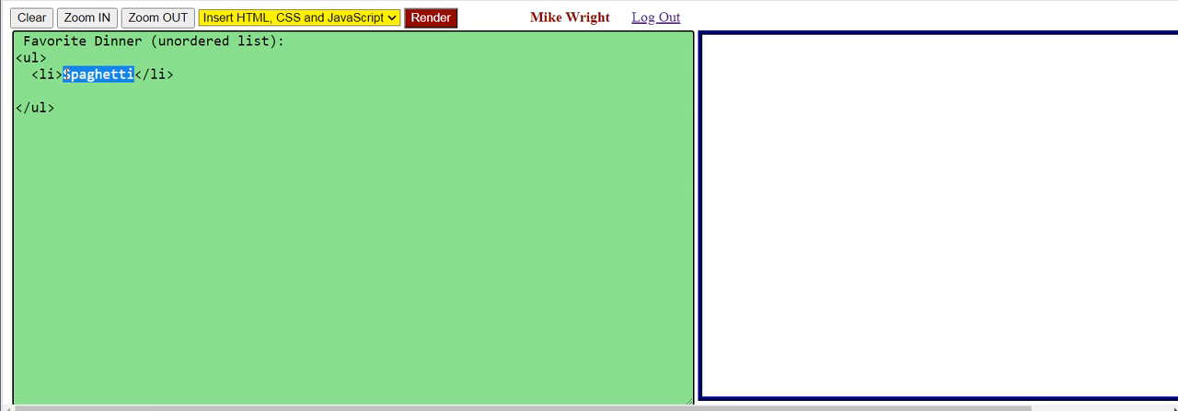
left_click(57, 87)
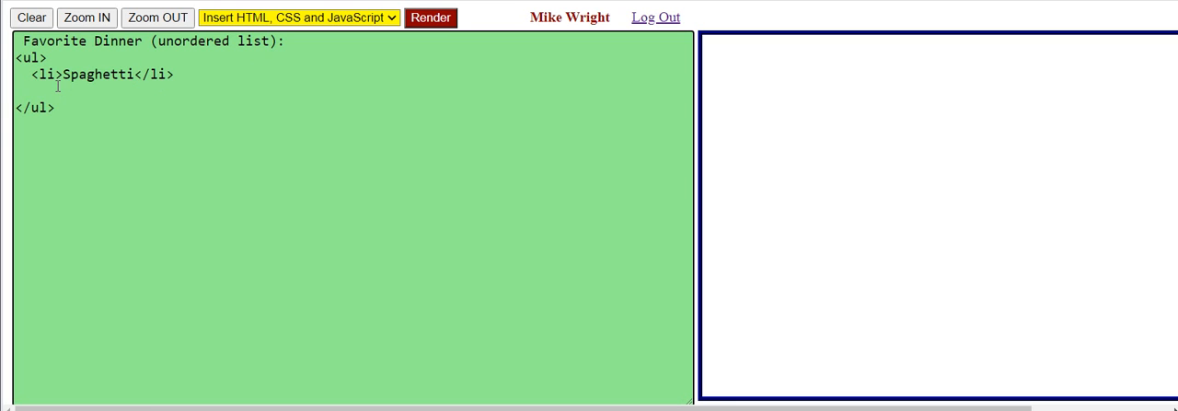
mouse_move(513, 31)
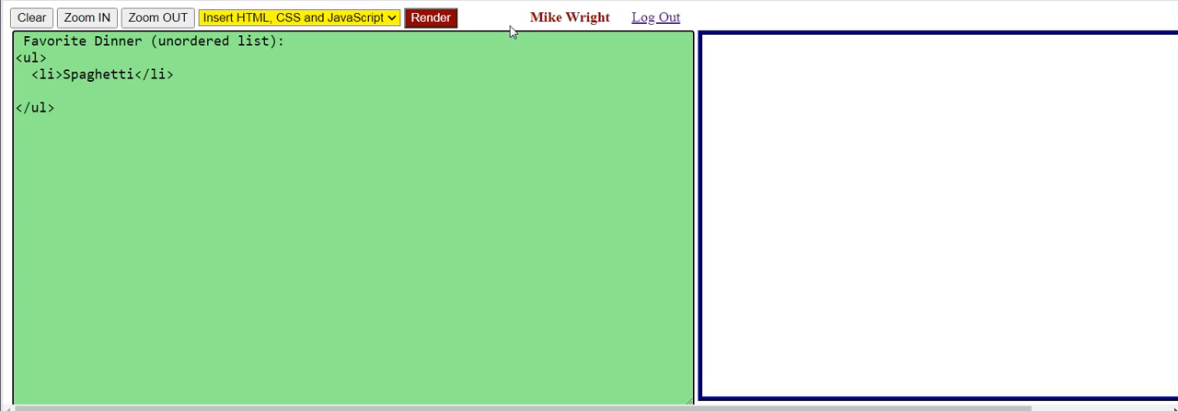
Render the page so the preview shows the dinner label with a bulleted Spaghetti item
left_click(430, 16)
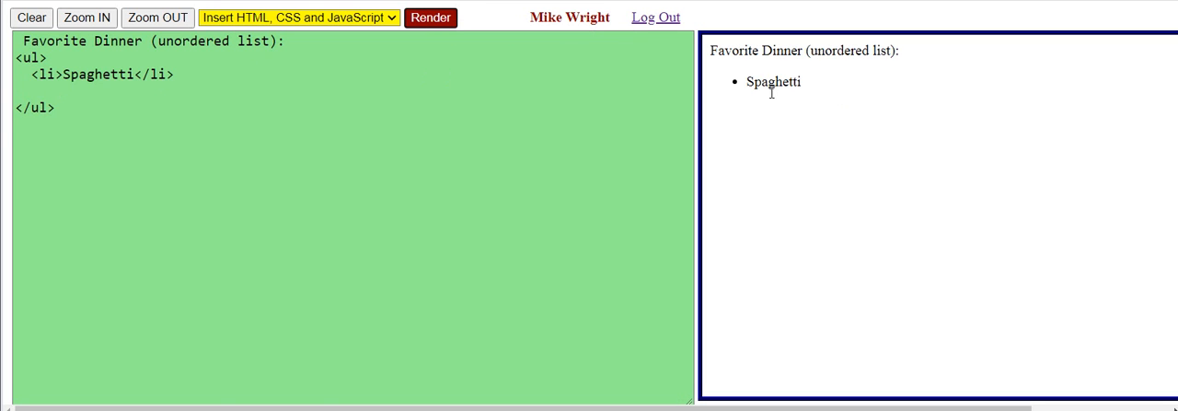
mouse_move(735, 63)
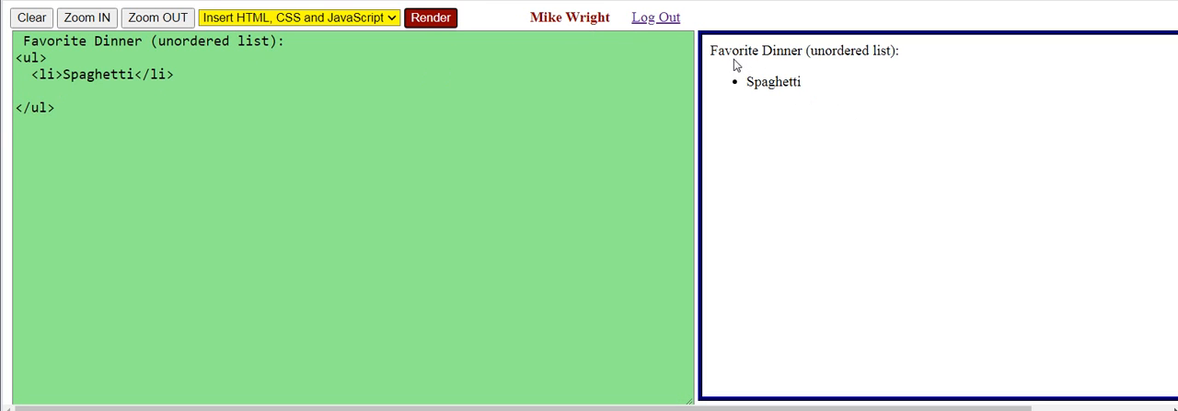
mouse_move(752, 97)
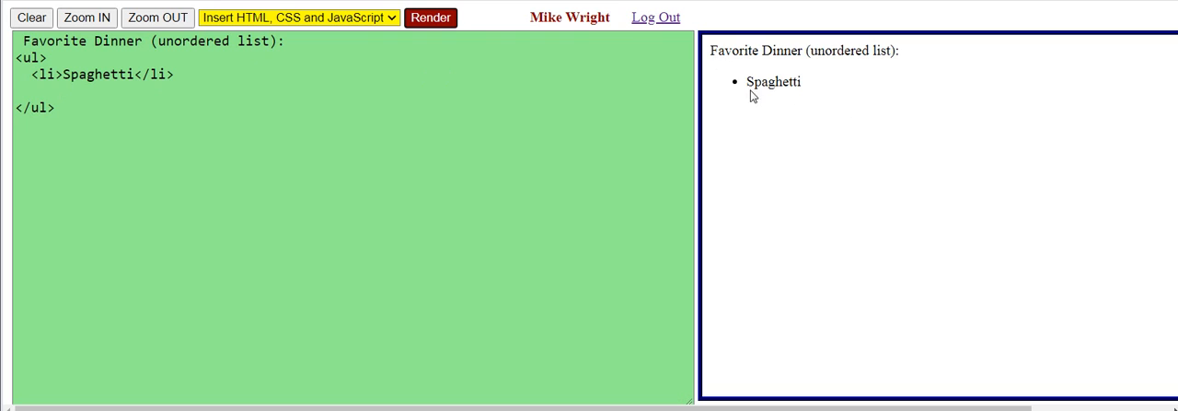
mouse_move(737, 88)
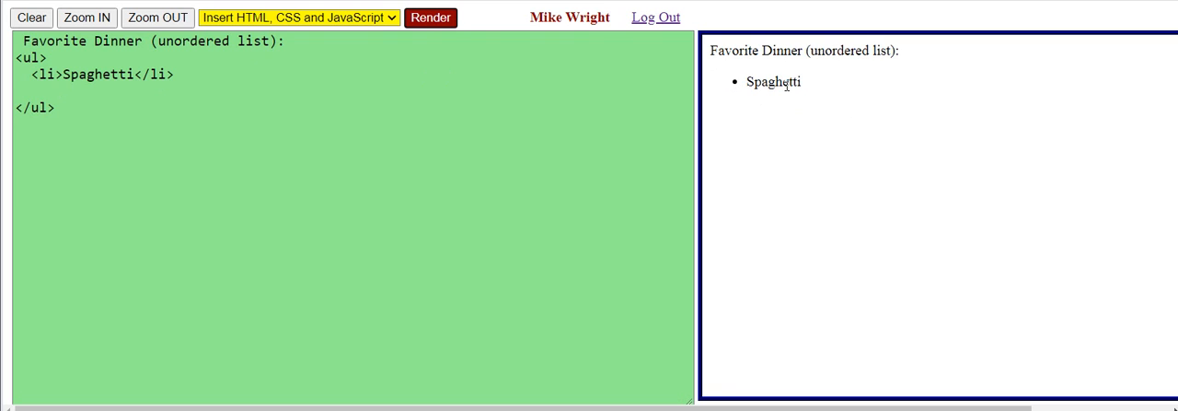
mouse_move(807, 86)
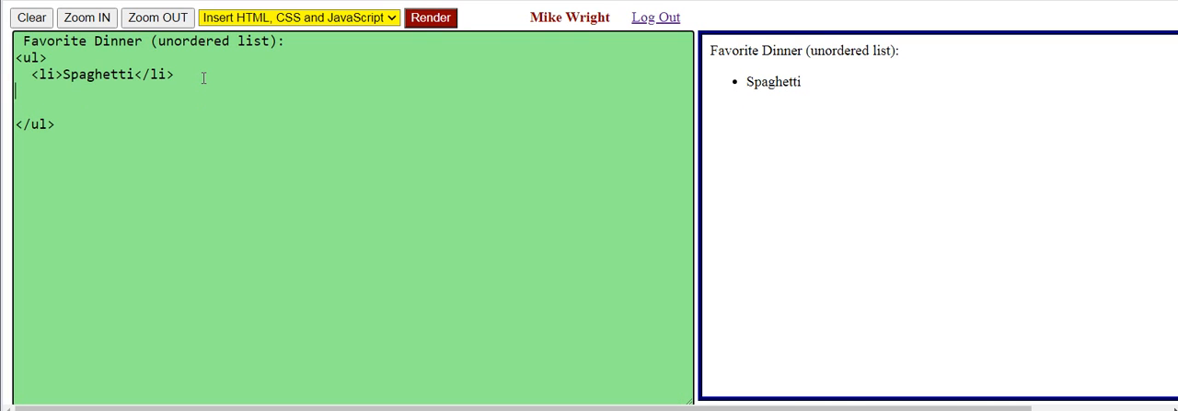
Add <li>Crabs</li> and <li>Shrimp</li> after Spaghetti inside the ul
type("<li")
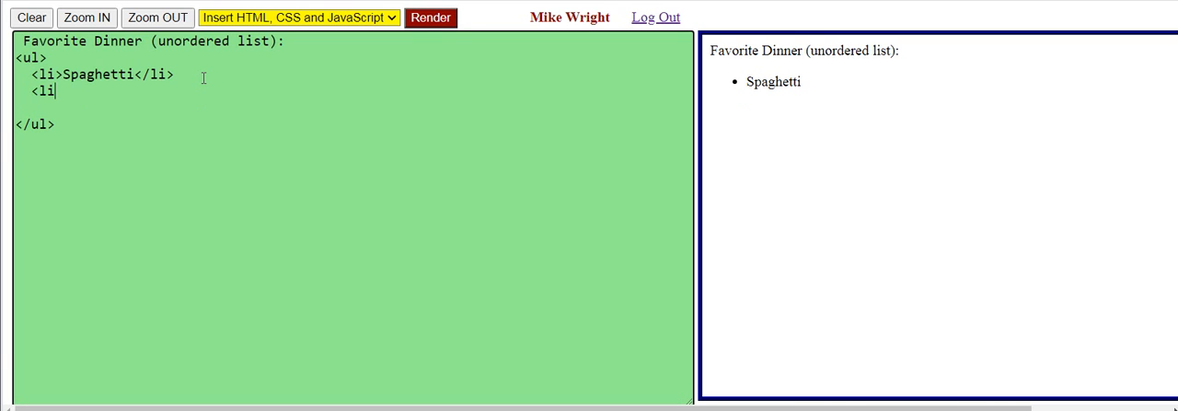
type(">Cr")
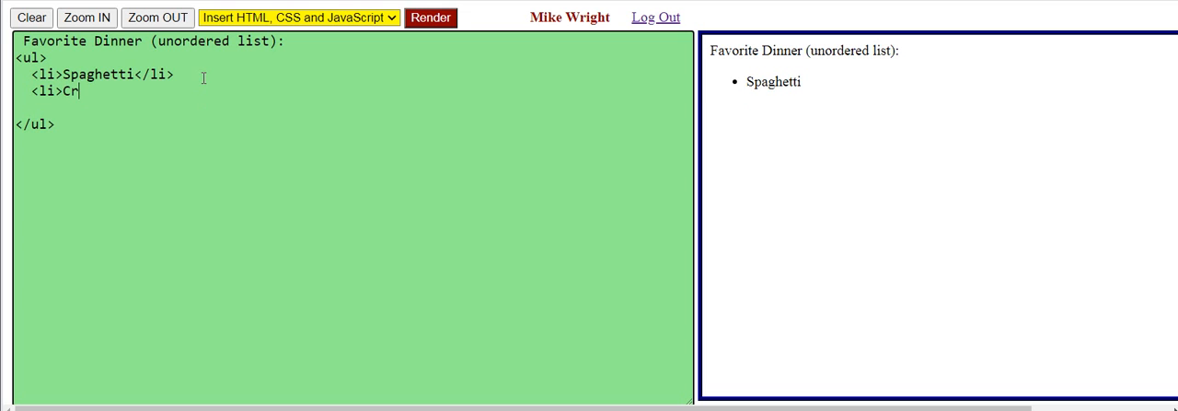
type("abs")
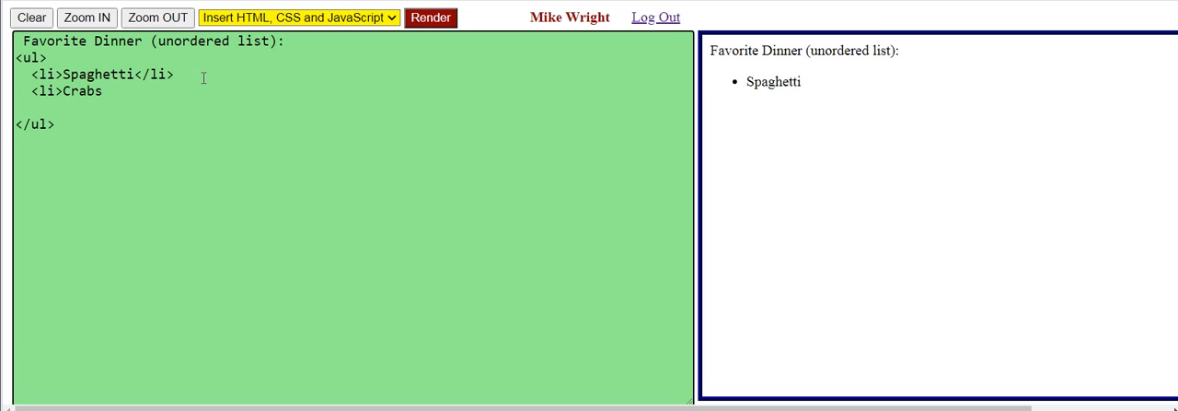
type("</li>")
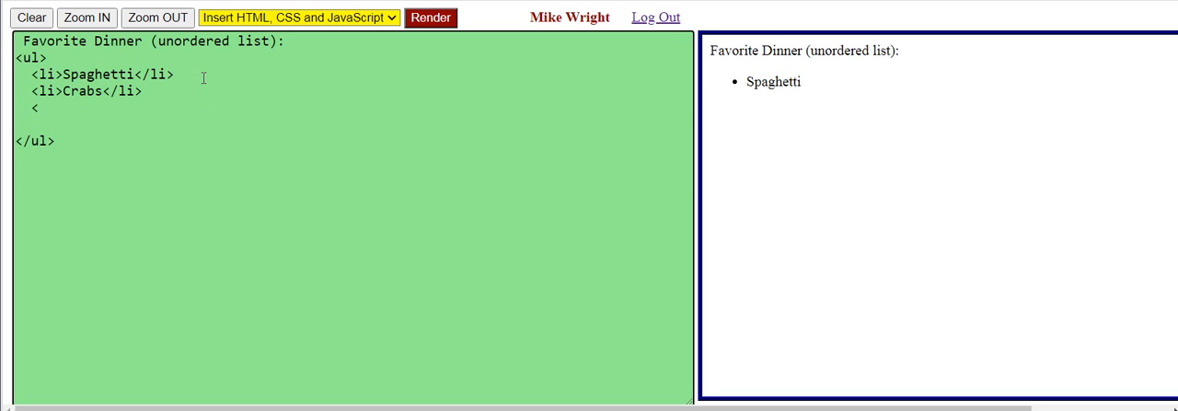
type("li>")
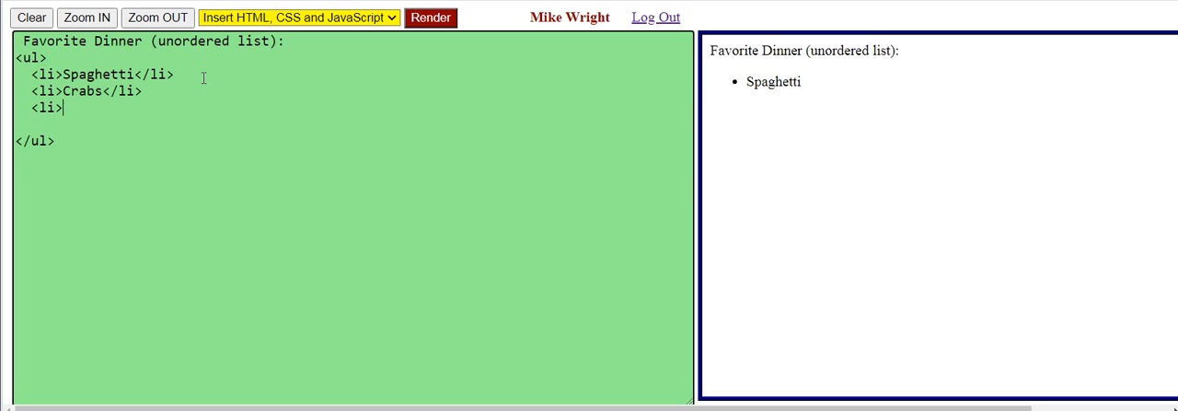
type("Shrimp")
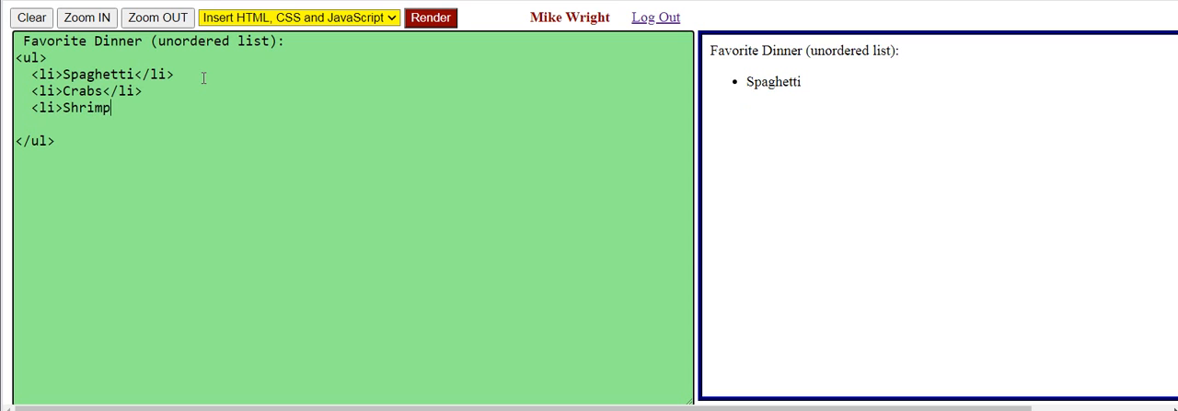
type("</li>")
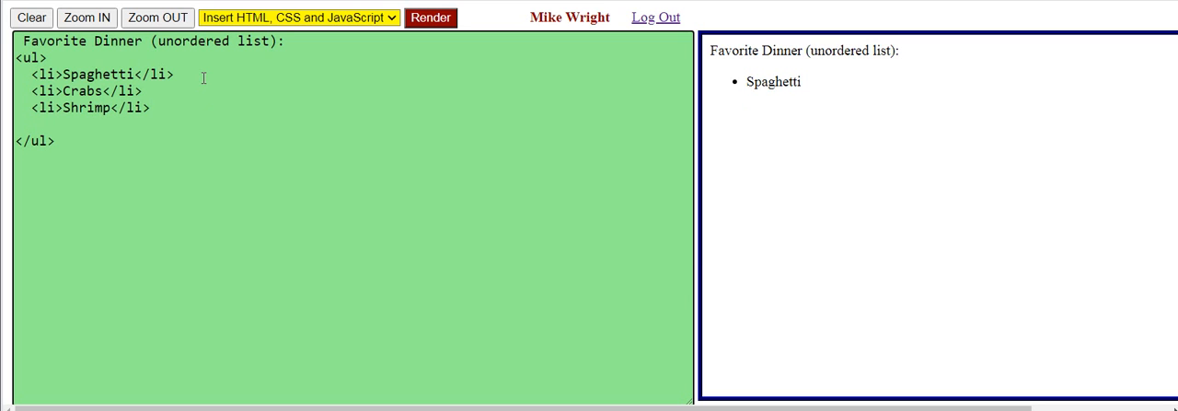
Render again so the preview shows the three bullets Spaghetti, Crabs and Shrimp
left_click(430, 18)
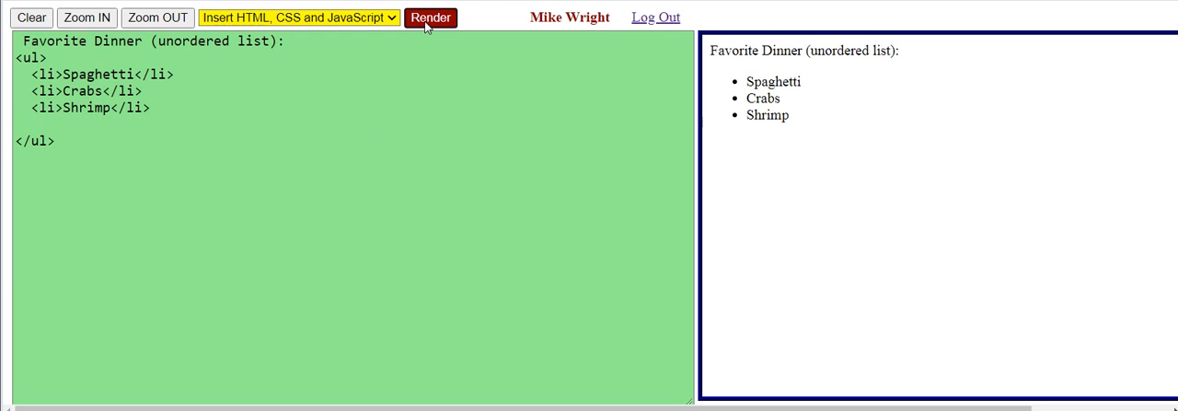
mouse_move(787, 129)
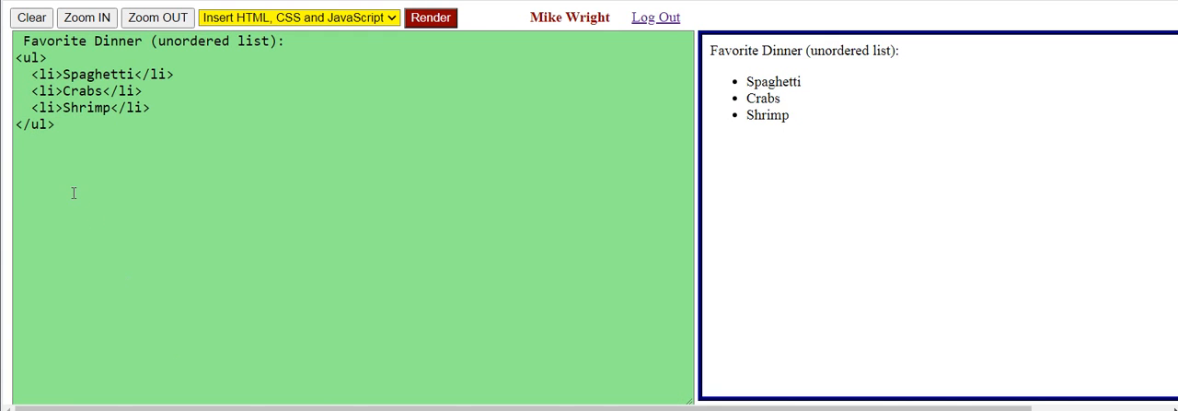
Start an <ol> below the dinner list with first item Chocolate cate
left_click(14, 155)
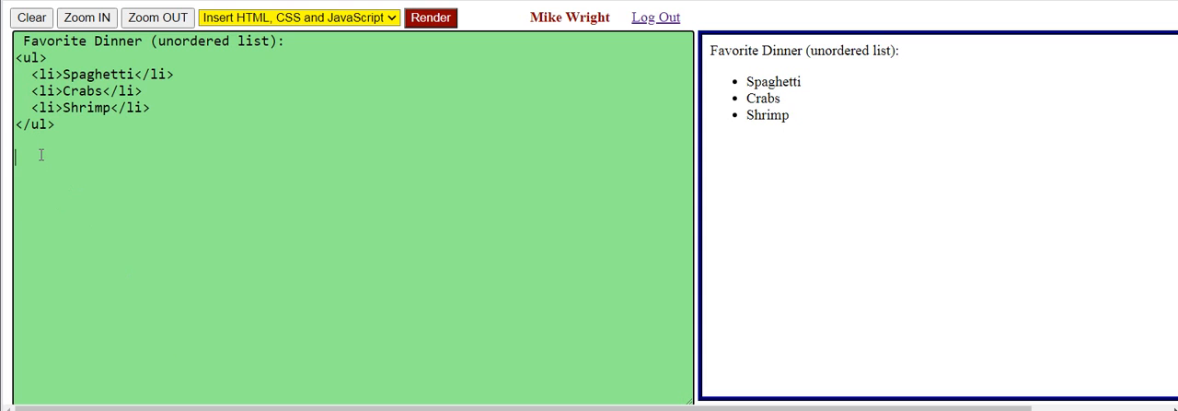
type("<ol>")
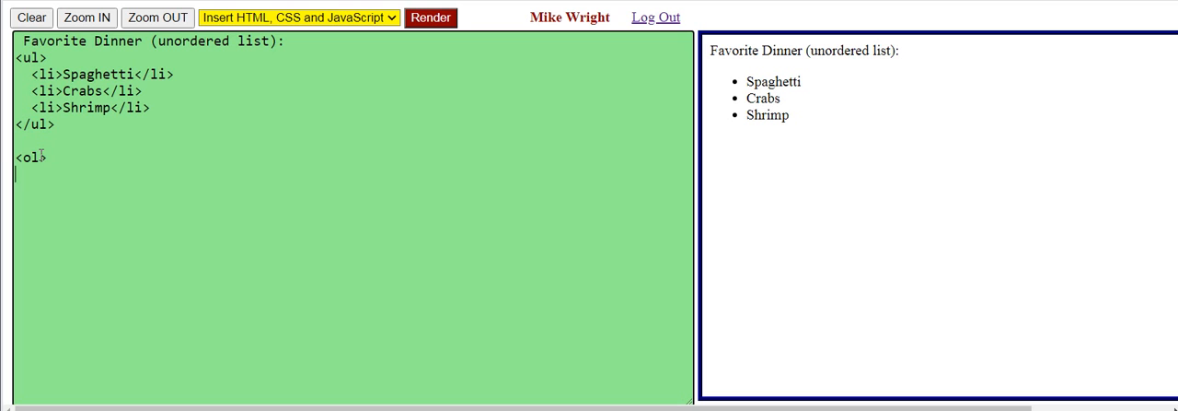
type("</o")
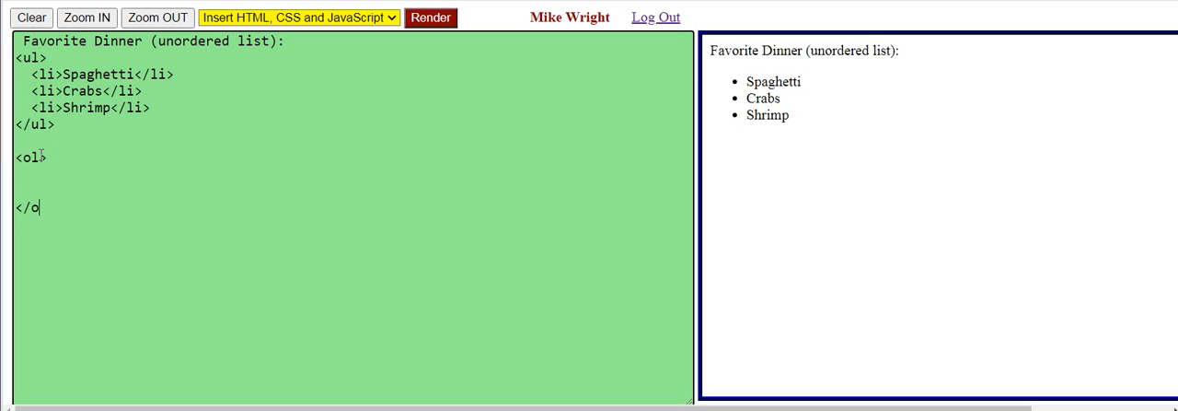
type("l>")
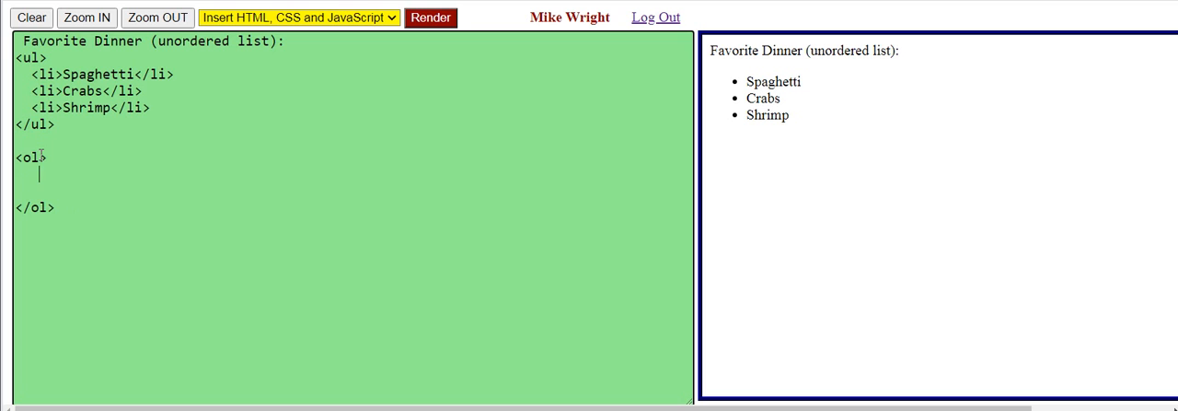
type("<li>")
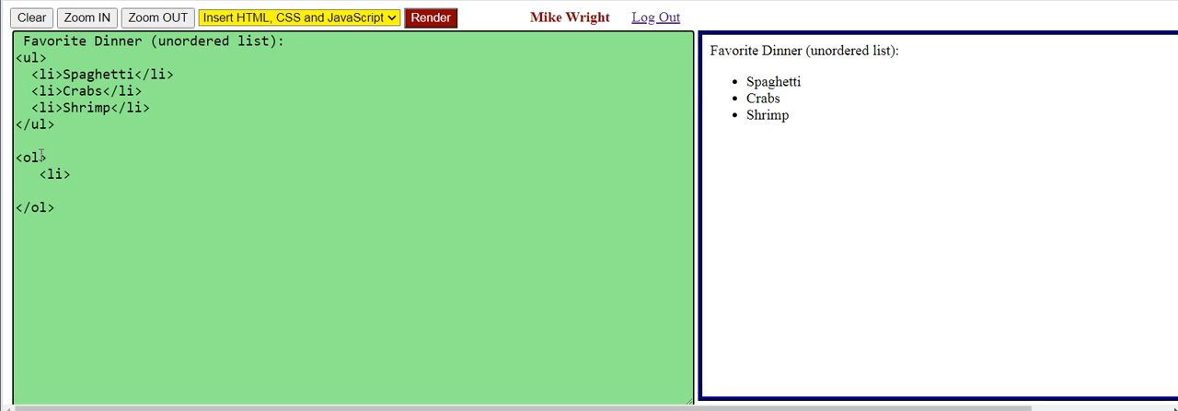
type("Ch")
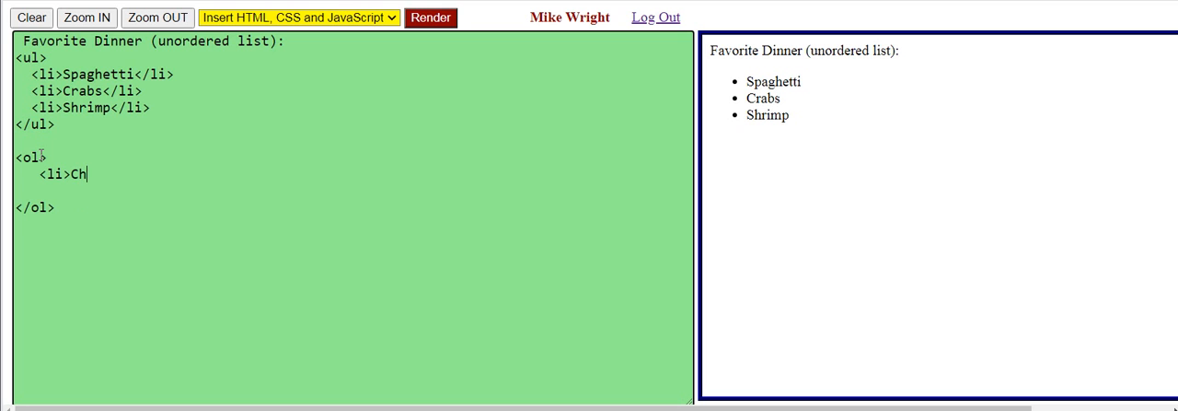
type("ocolate")
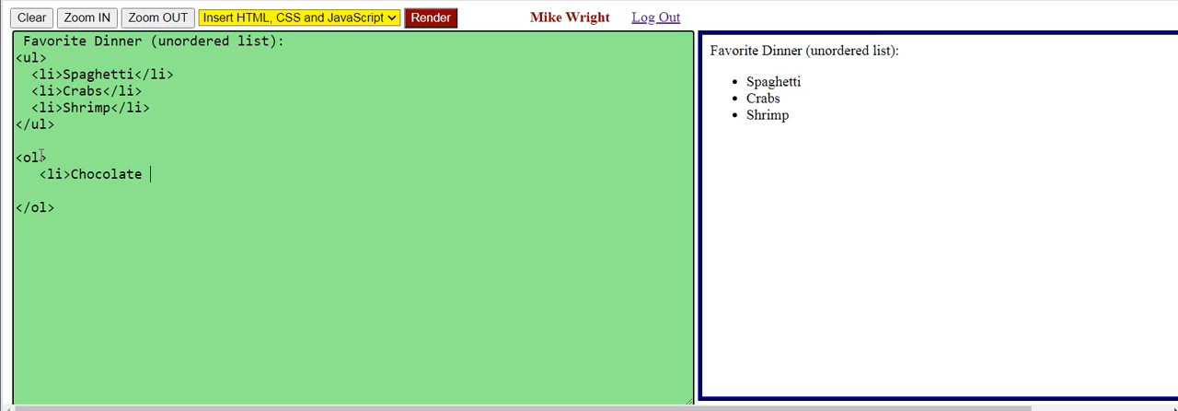
type("cate/")
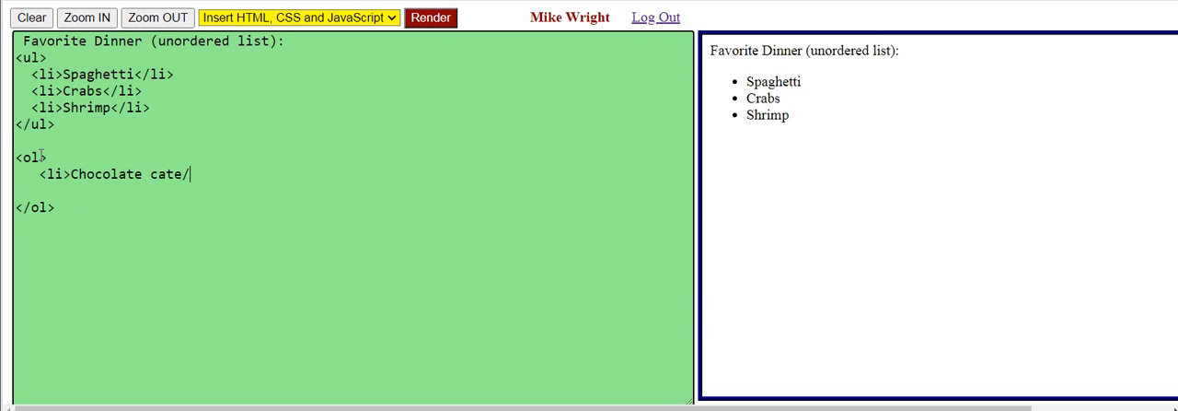
type("<")
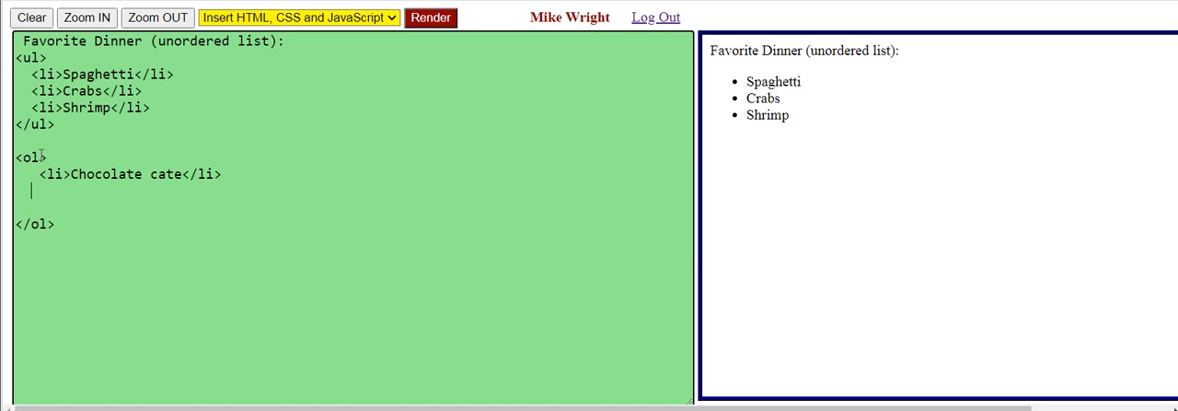
Add <li>Ice cream</li> and <li>Cherry pie</li> to the ordered dessert list
type("<")
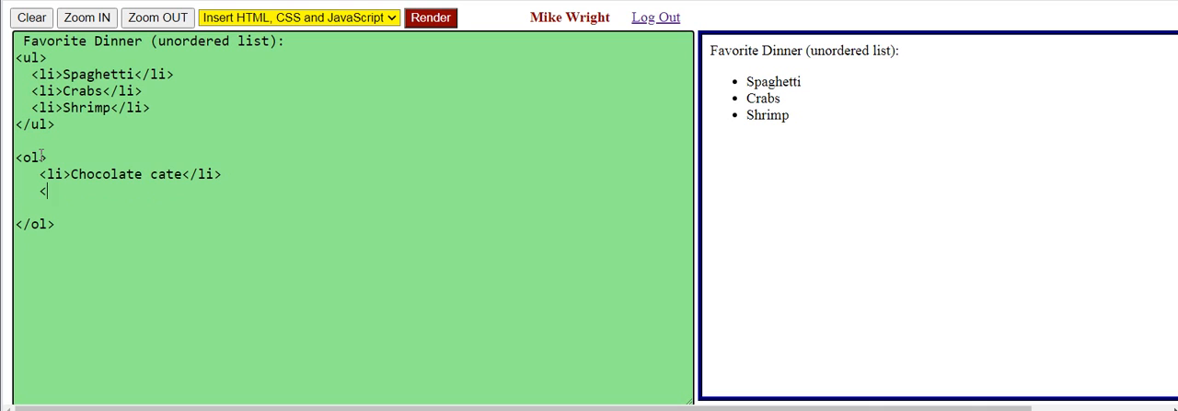
type("li>I")
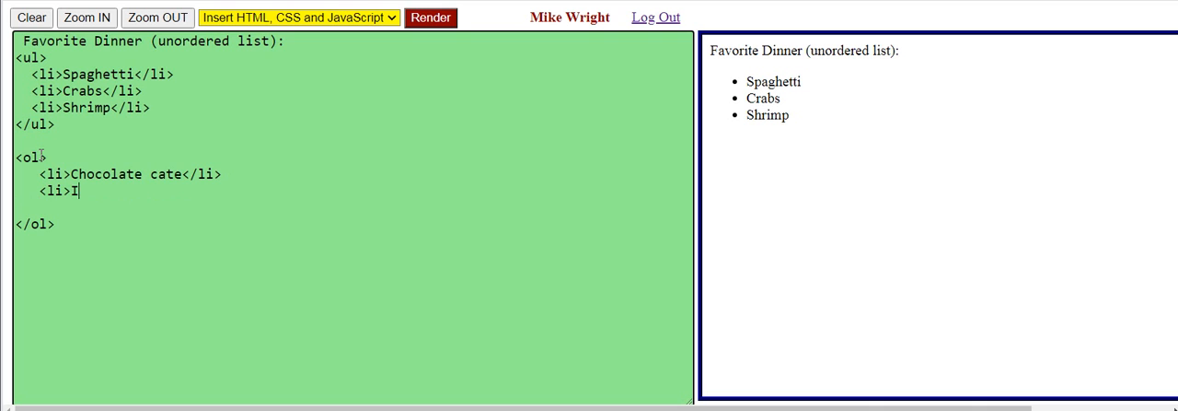
type("ce c")
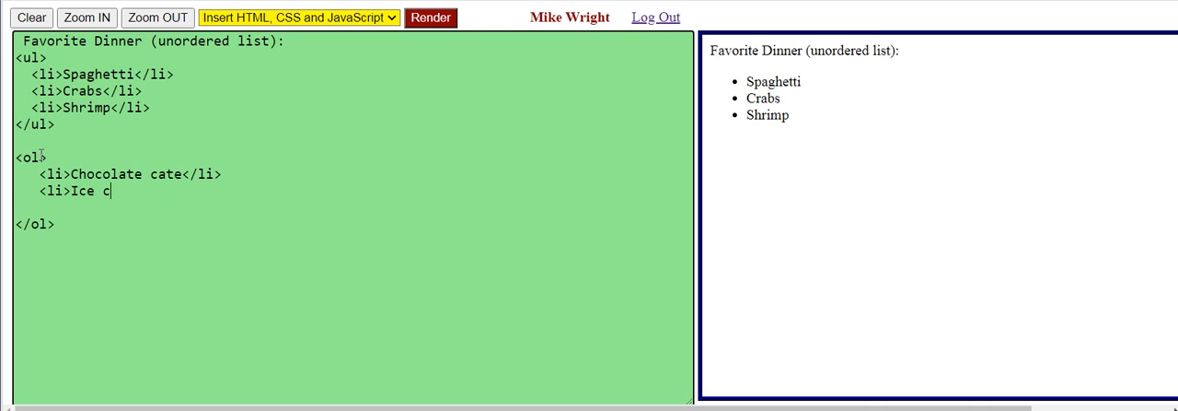
type("ream</li>")
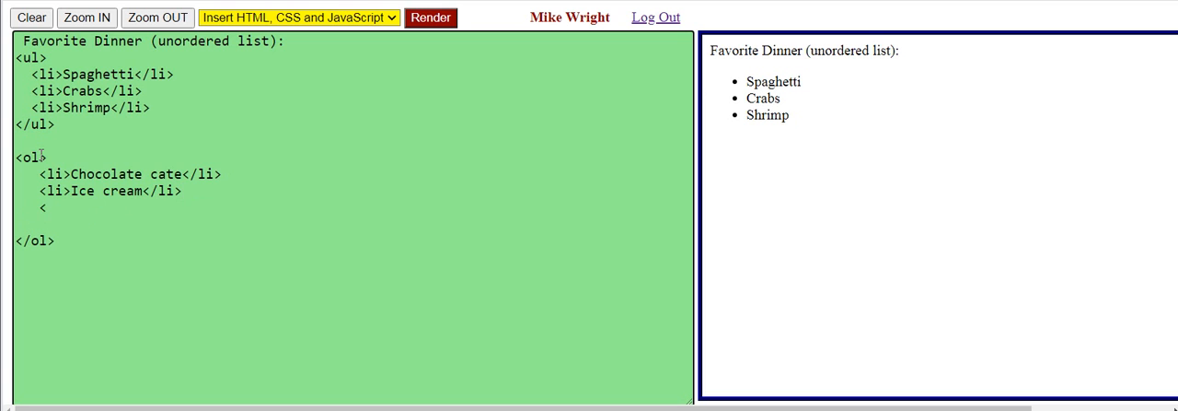
type("li>Cherry pi")
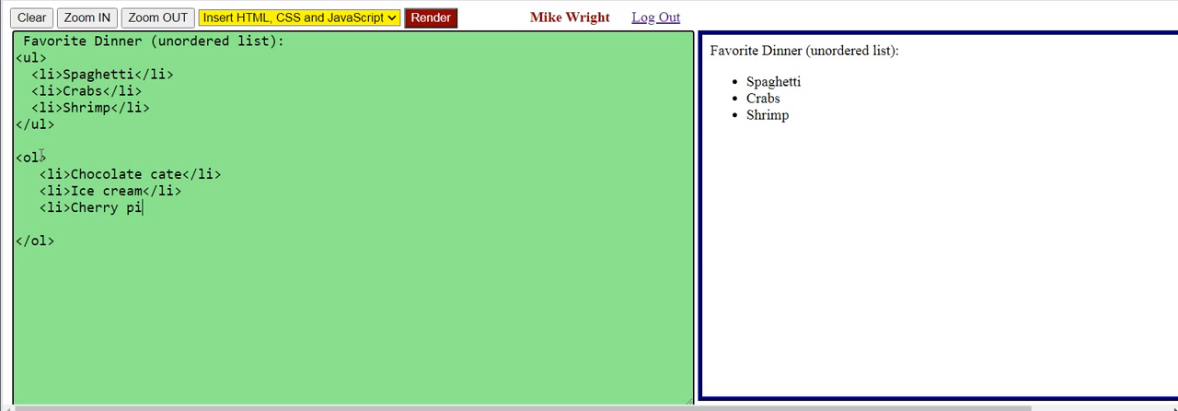
type("e</li>")
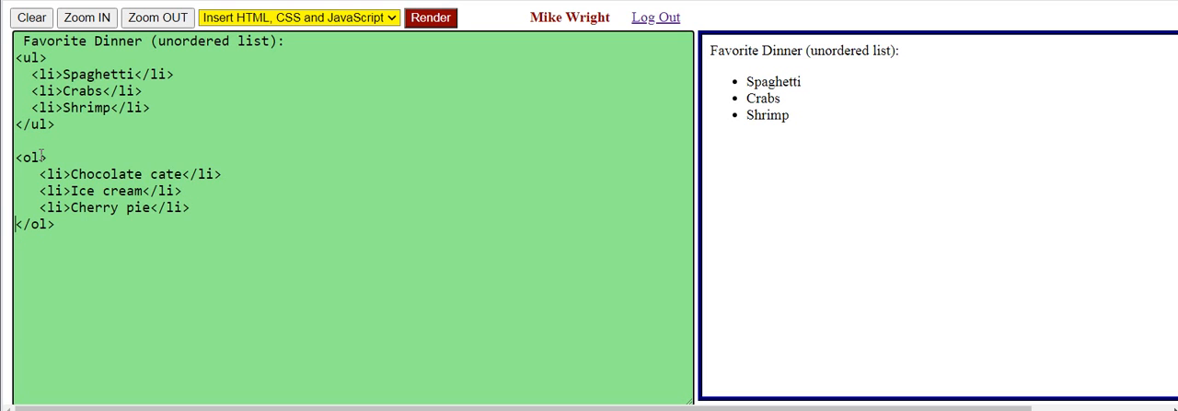
Render the numbered dessert list, then write "Favorite Desert (ordered list):" above the ol
left_click(430, 18)
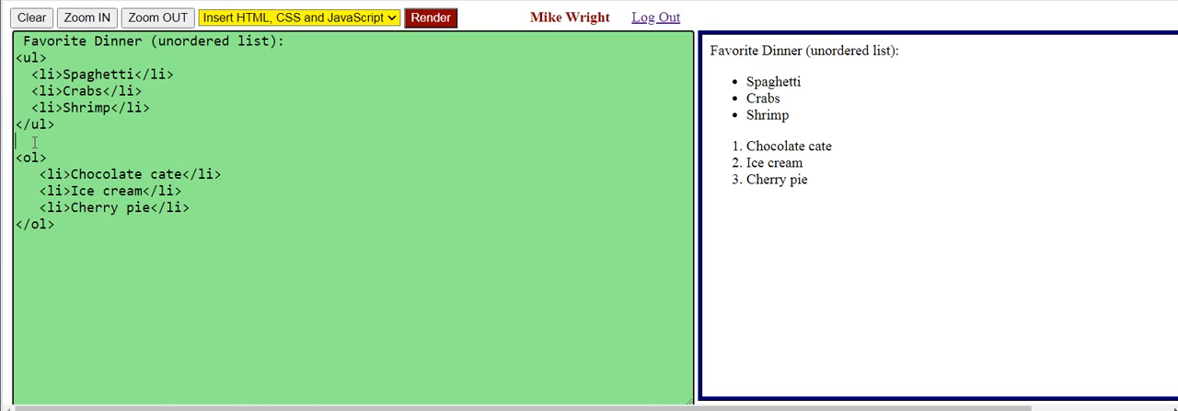
type("F")
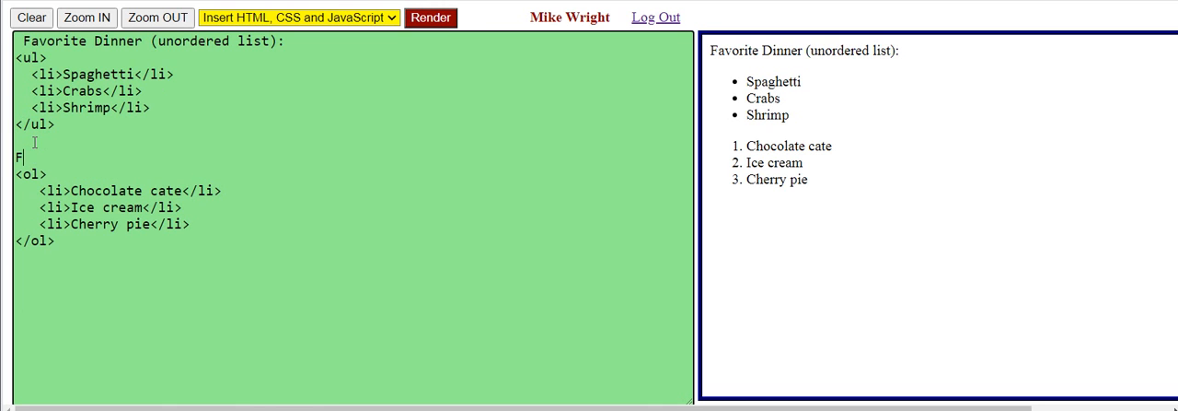
type("avorite Des")
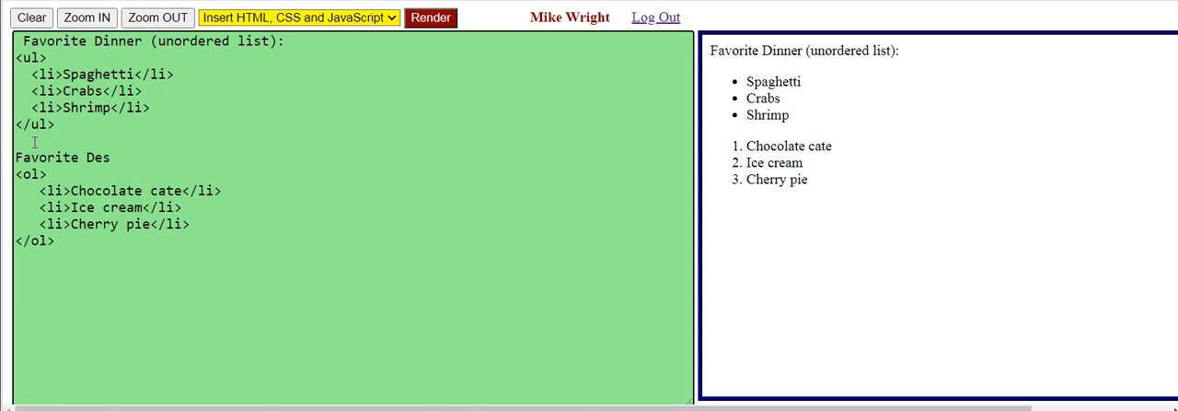
type("ert (or")
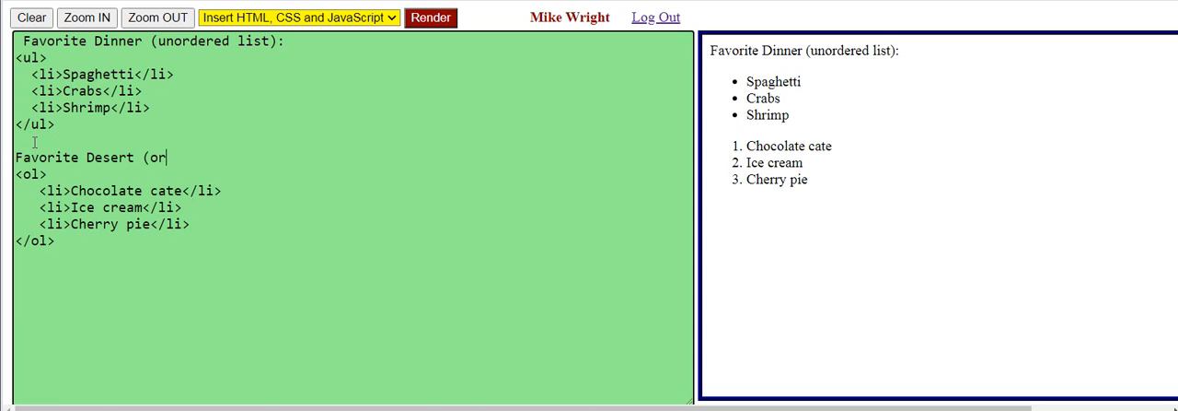
type("dered list):")
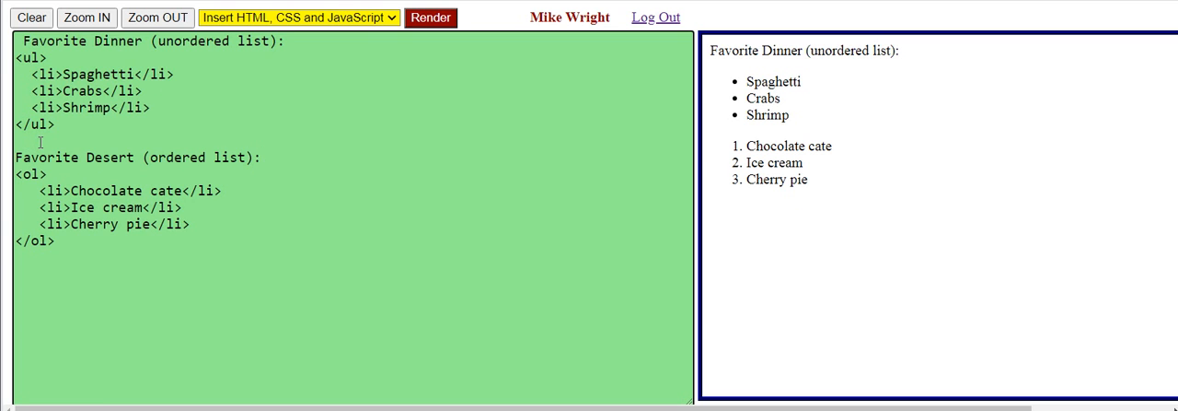
Render so the Favorite Desert heading appears above the numbered dessert items
left_click(430, 17)
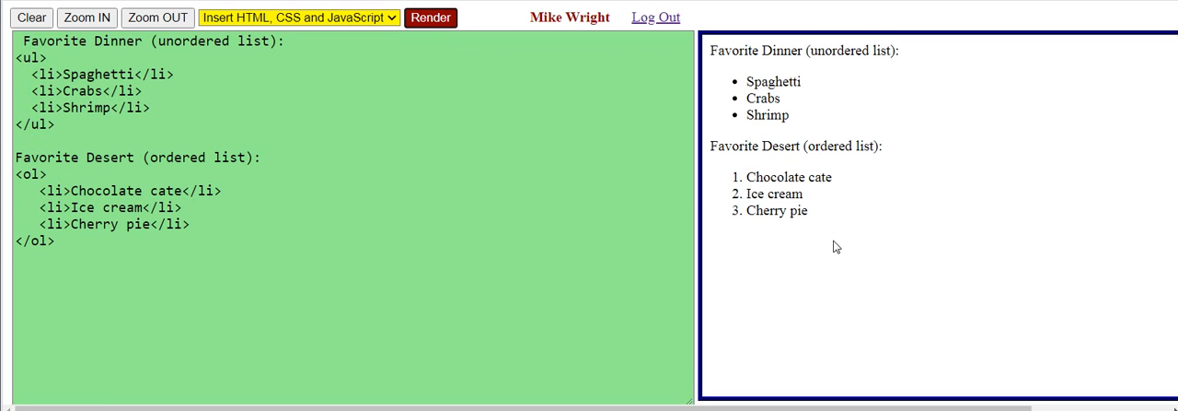
mouse_move(741, 83)
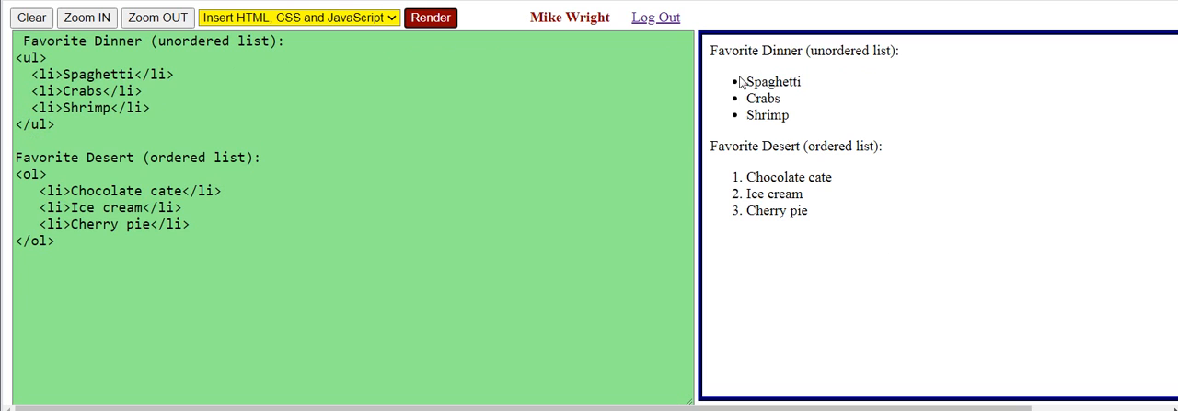
mouse_move(838, 127)
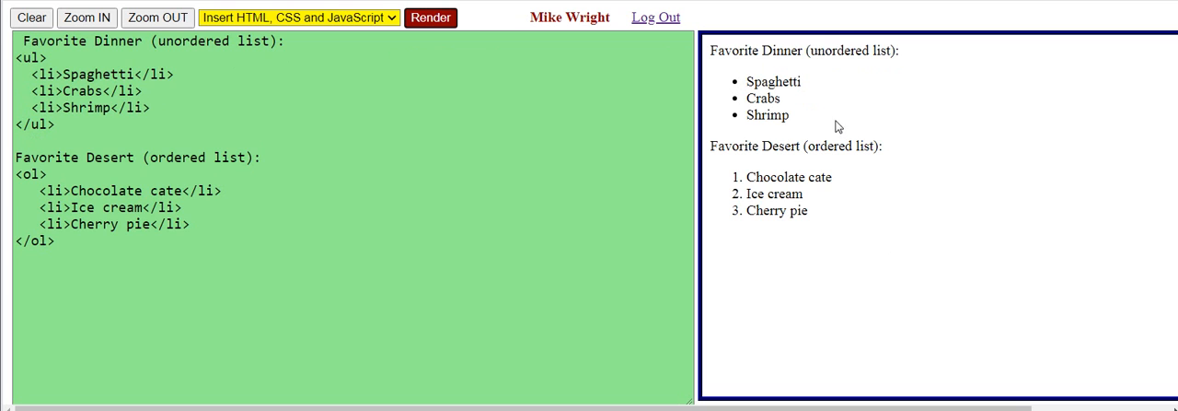
mouse_move(870, 148)
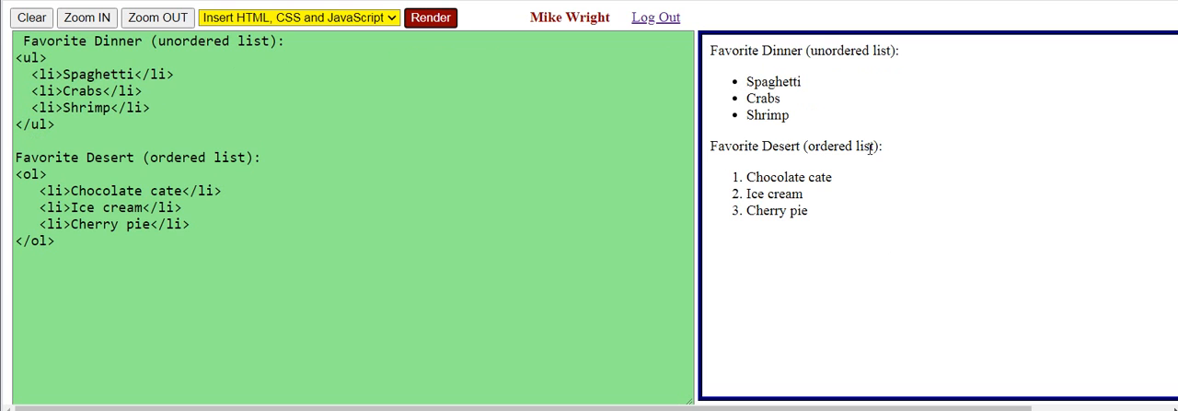
mouse_move(728, 177)
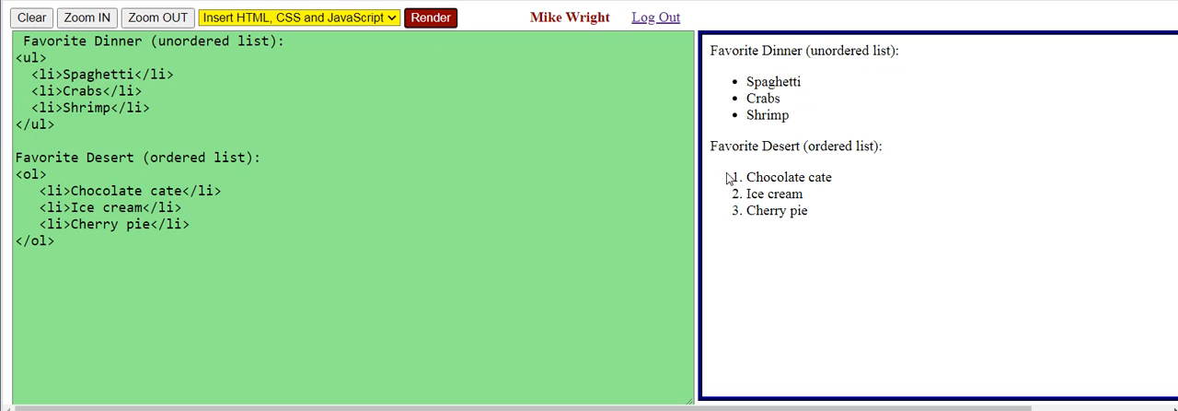
mouse_move(748, 185)
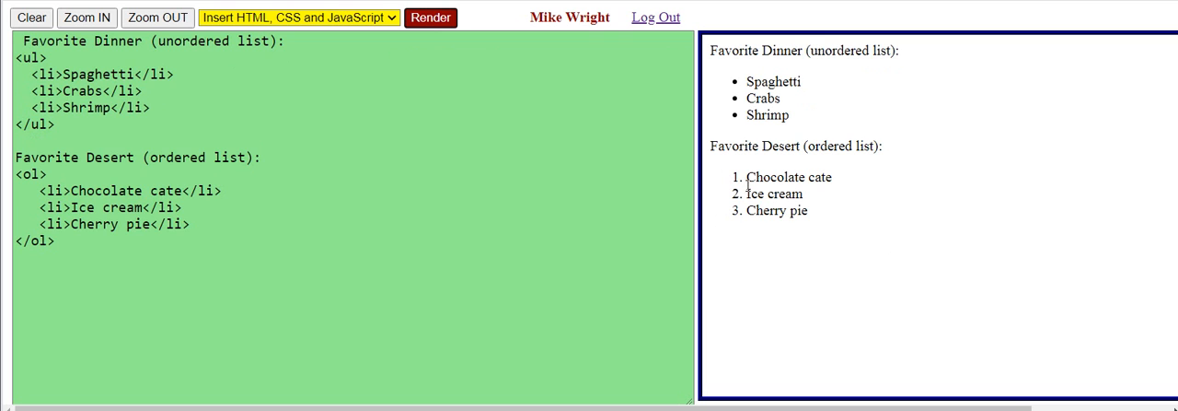
mouse_move(739, 187)
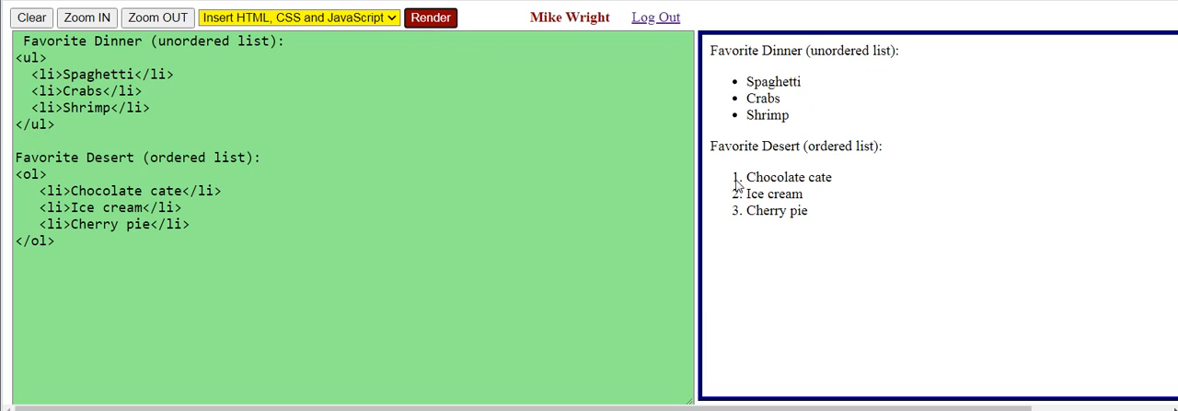
mouse_move(747, 177)
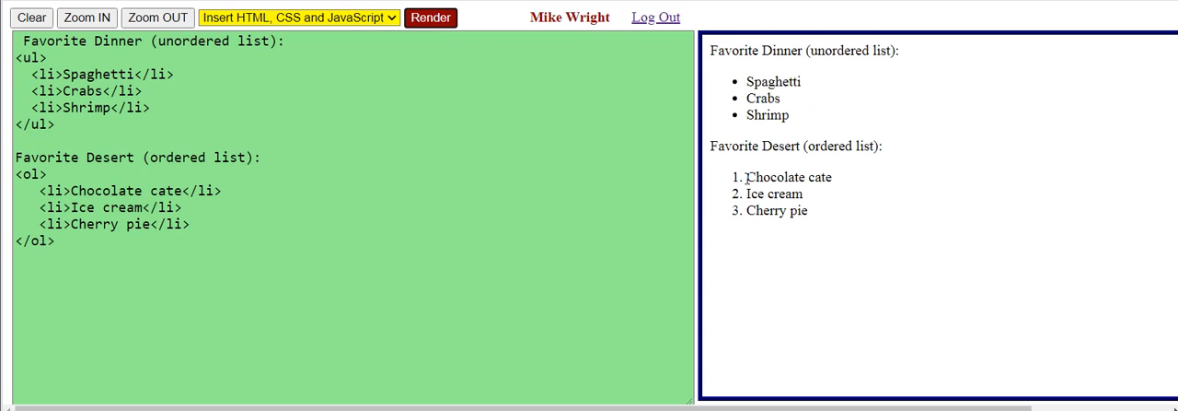
mouse_move(793, 232)
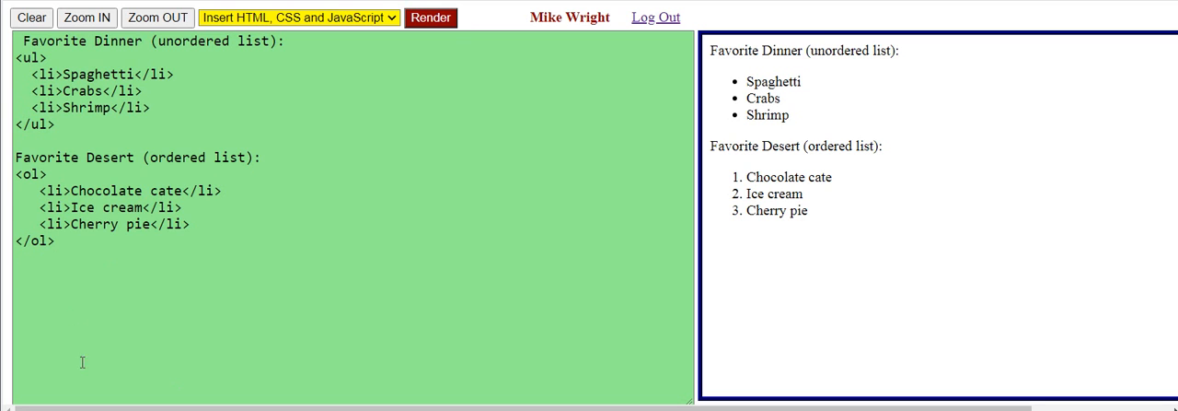
Add <dl> and </dl> below the dessert list with an opening <dt> tag inside
type("<")
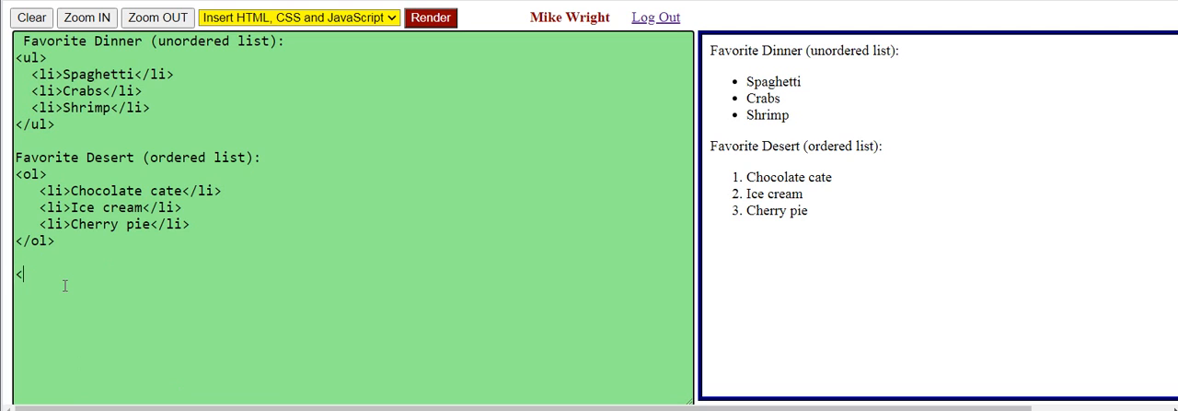
type("dl>")
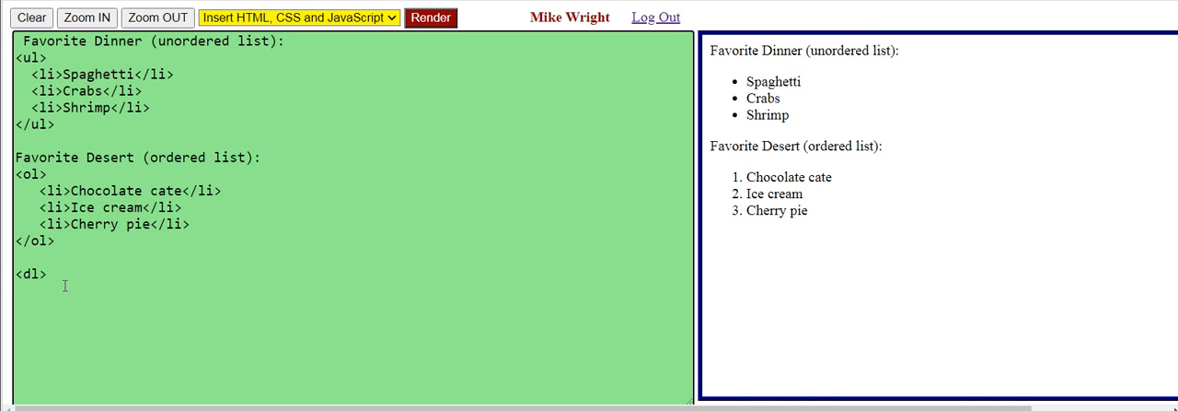
type("</")
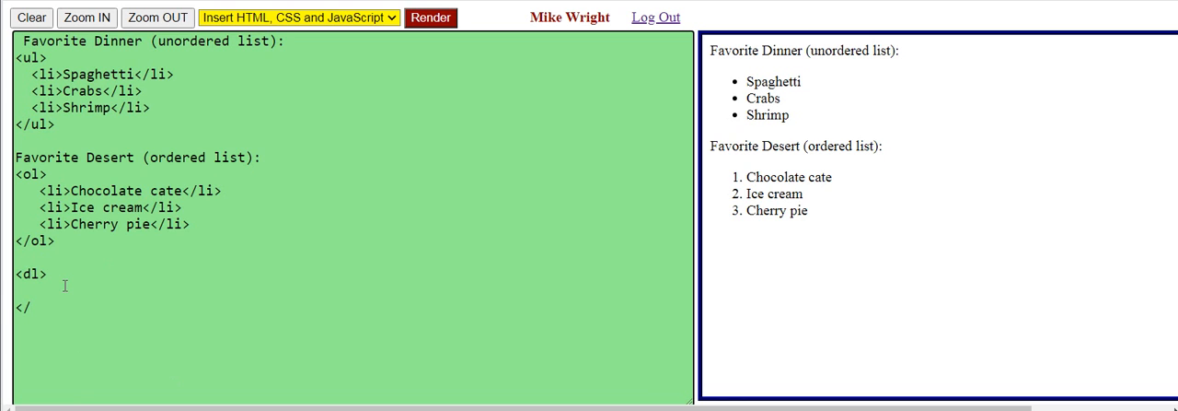
type("l>")
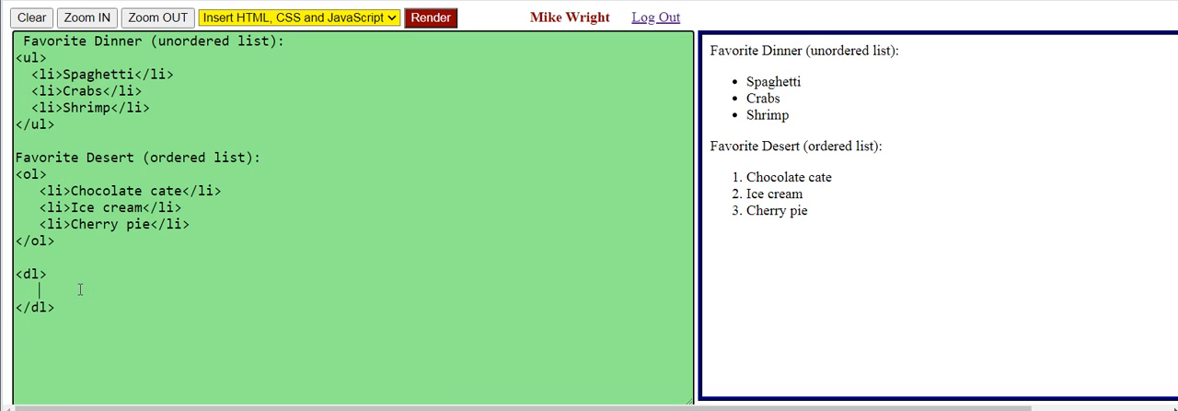
type(">")
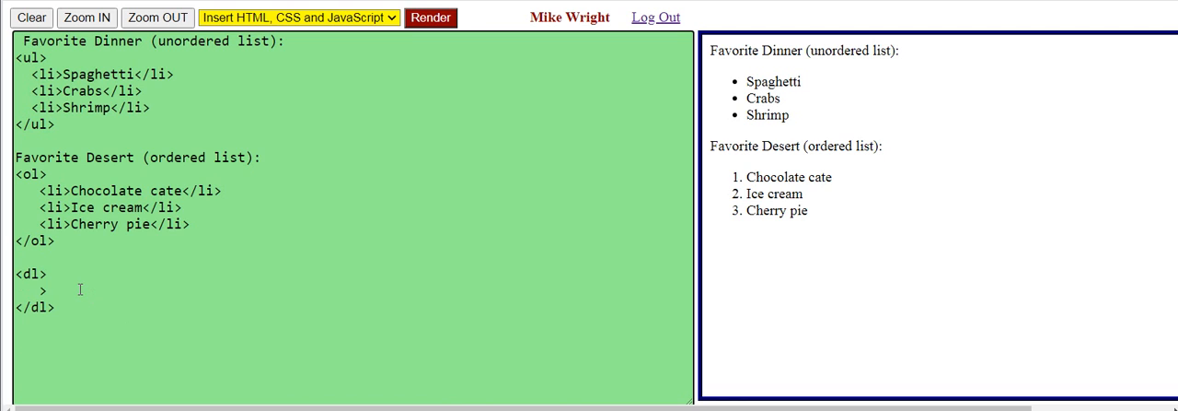
type("<")
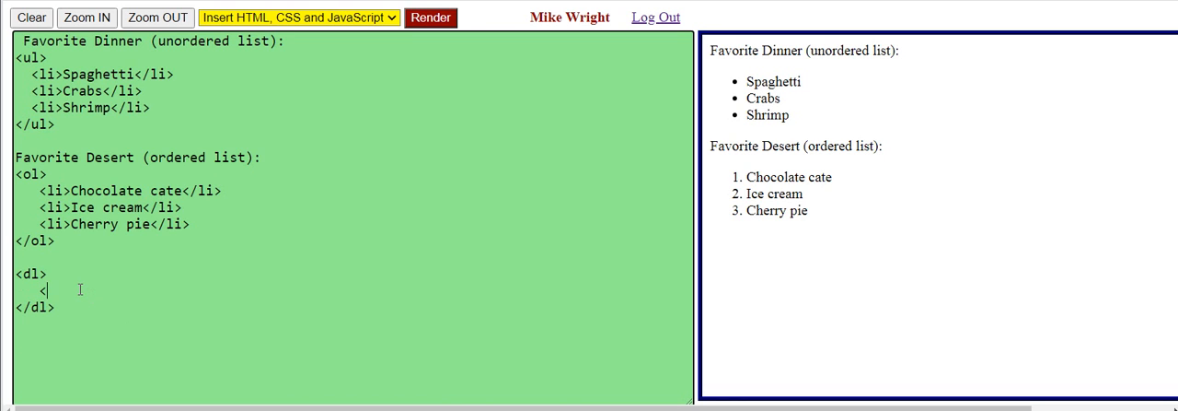
type("dt")
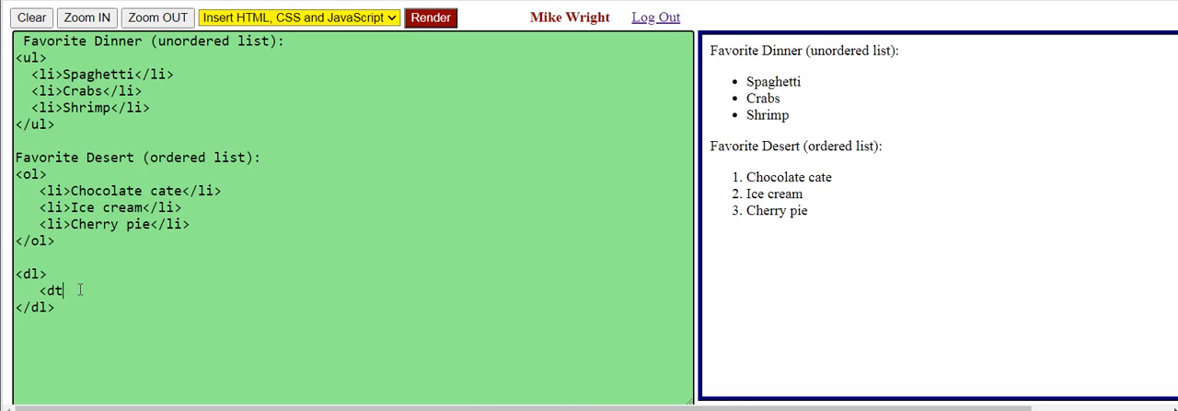
type(">")
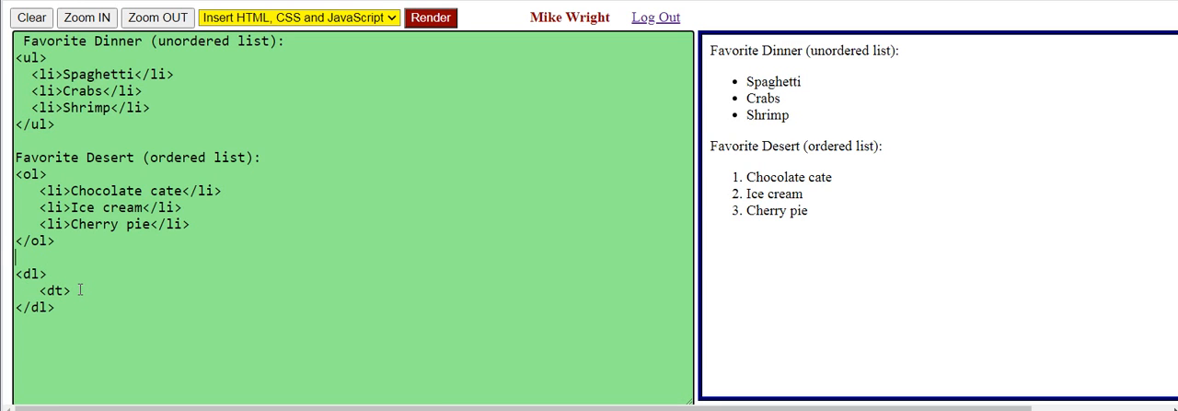
Write the label "Favorite Drinks (description list):" above the dl
type("F")
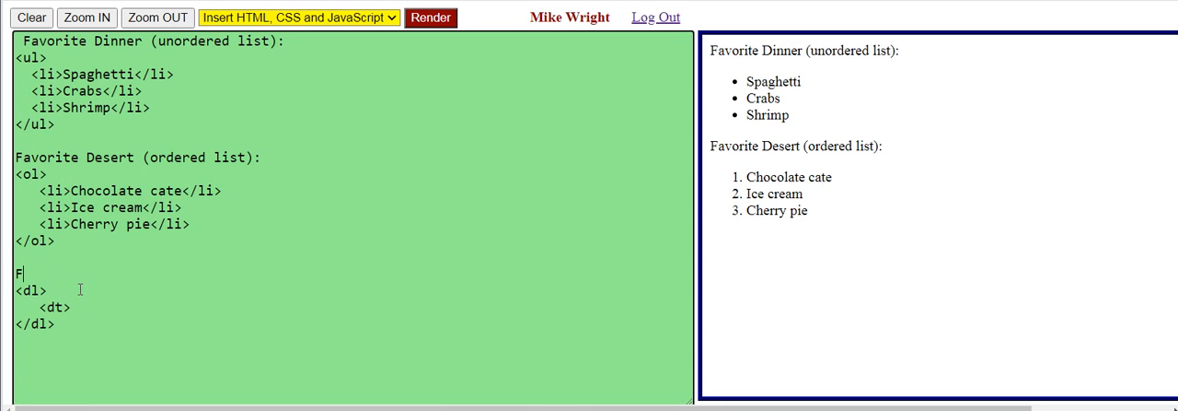
type("avor")
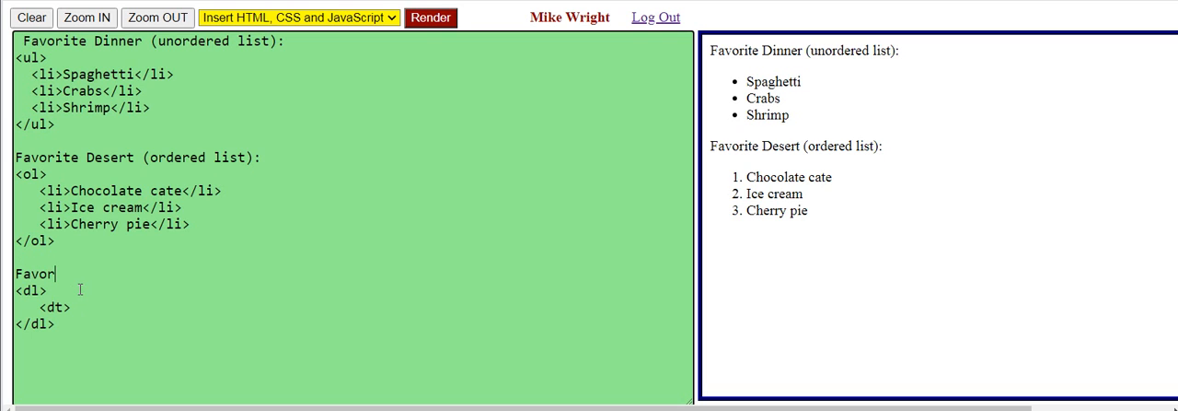
type("ite Drinks")
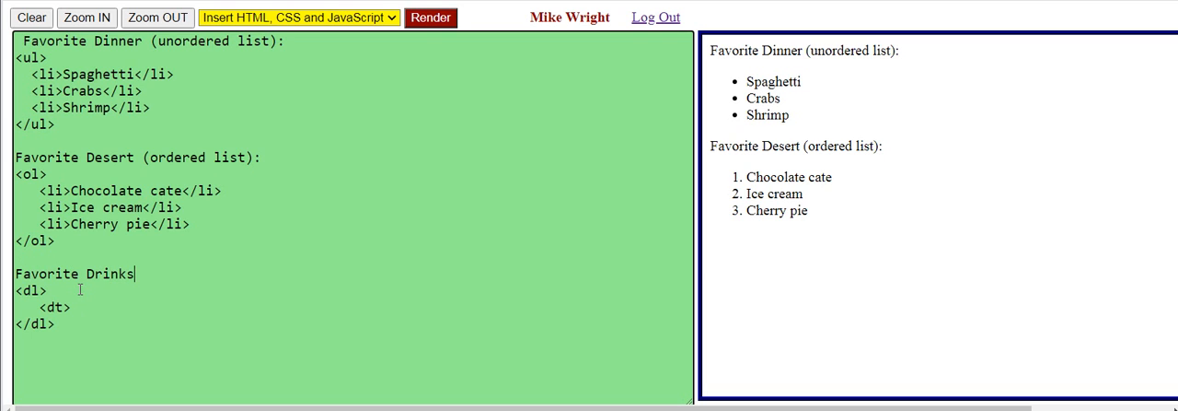
type("(")
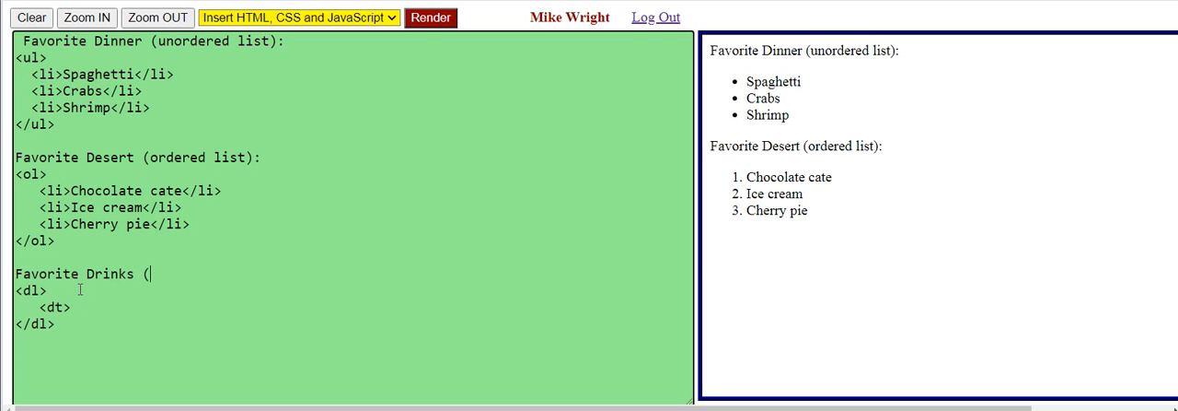
type("desc")
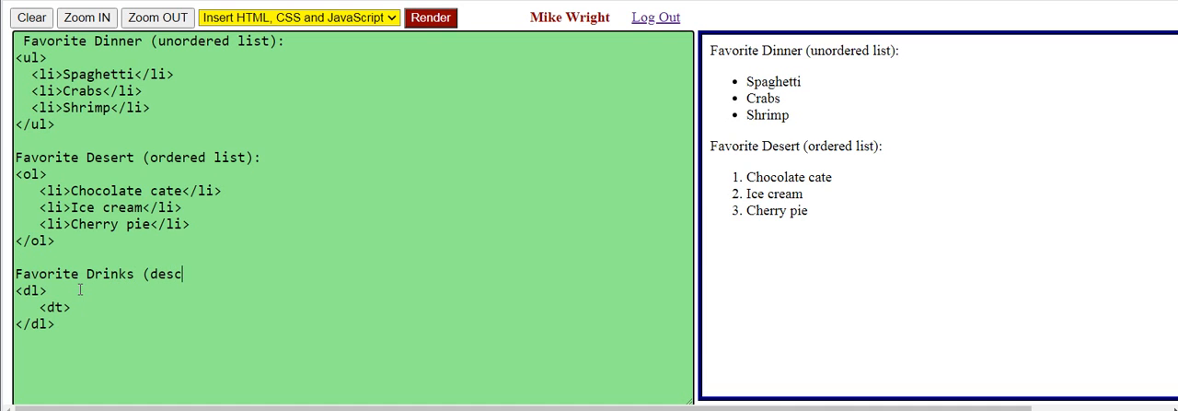
type("ription list):")
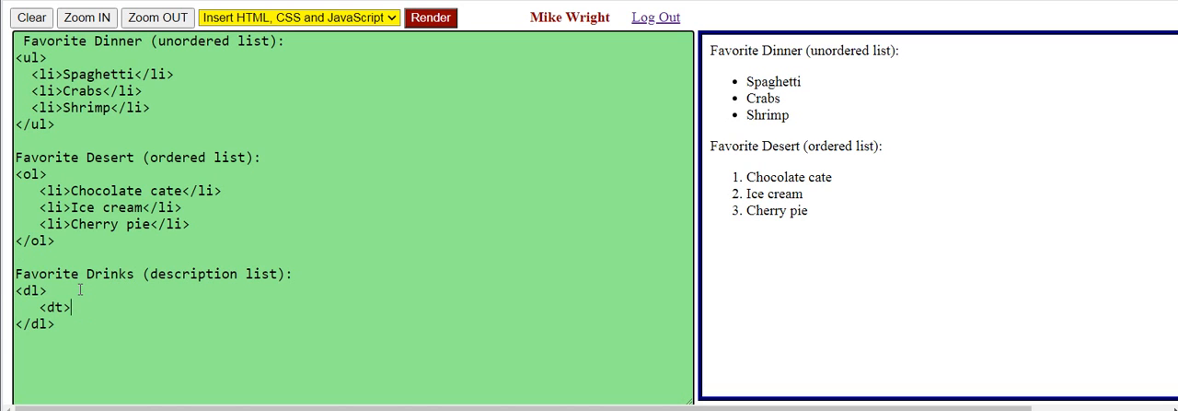
Finish the Coffee term and add the description <dd>Expresso</dd>
type("Coff")
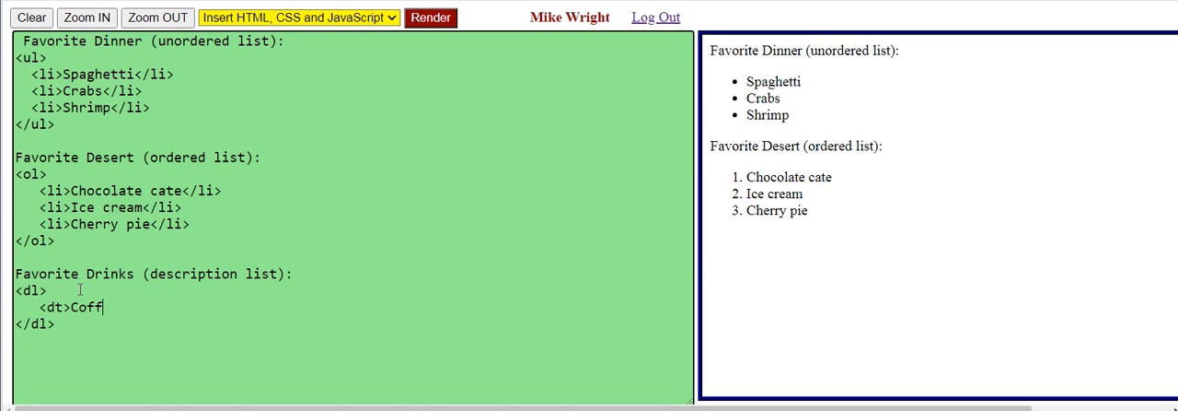
type("ee</td>")
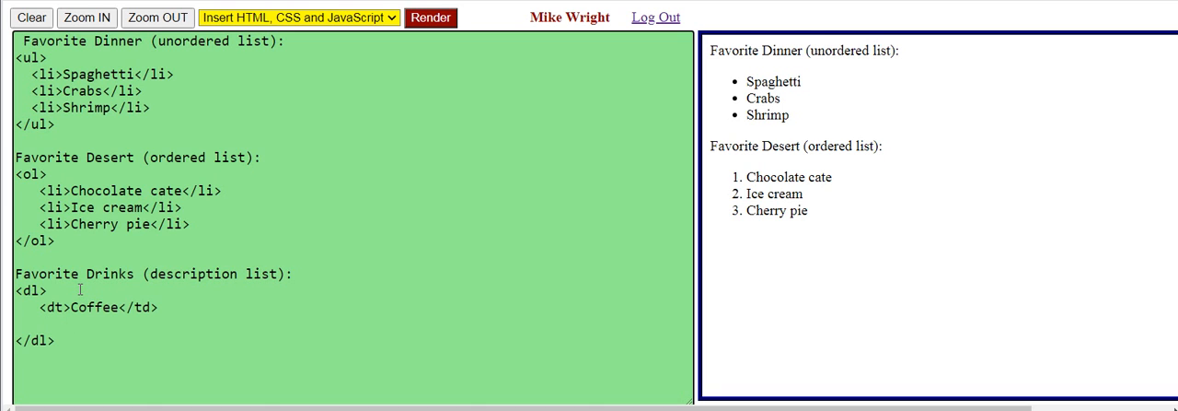
type("<")
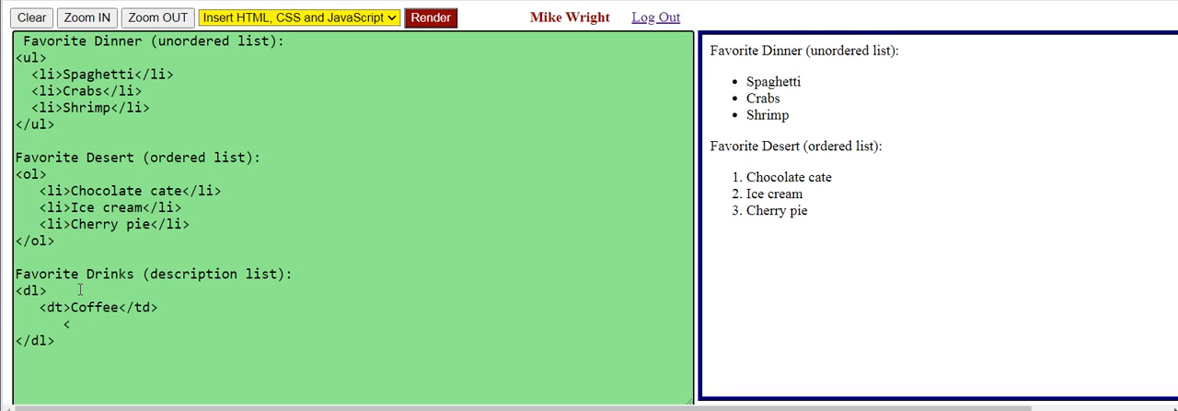
type("<dd>")
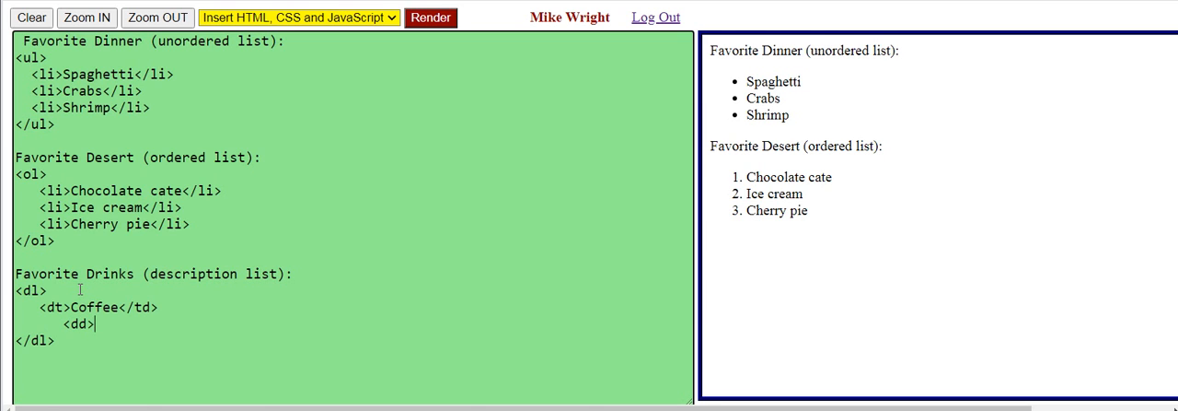
type("E")
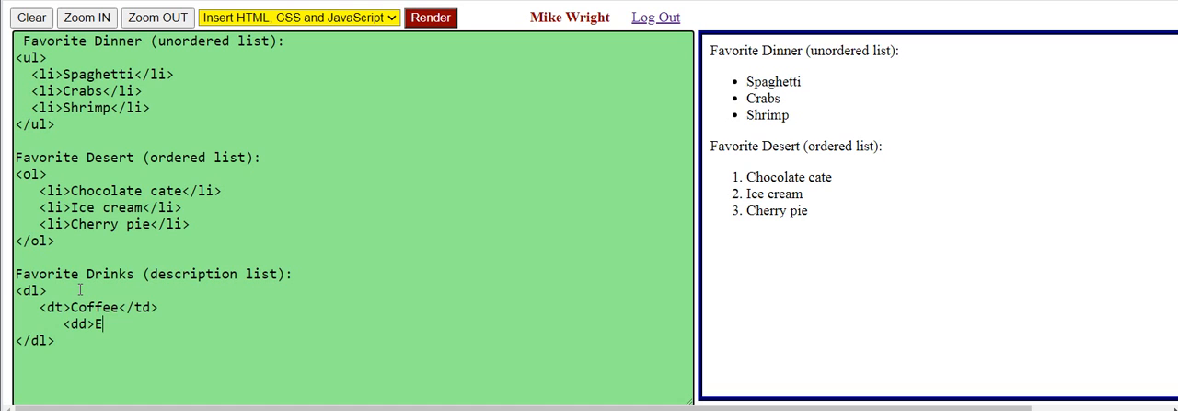
type("xpresso")
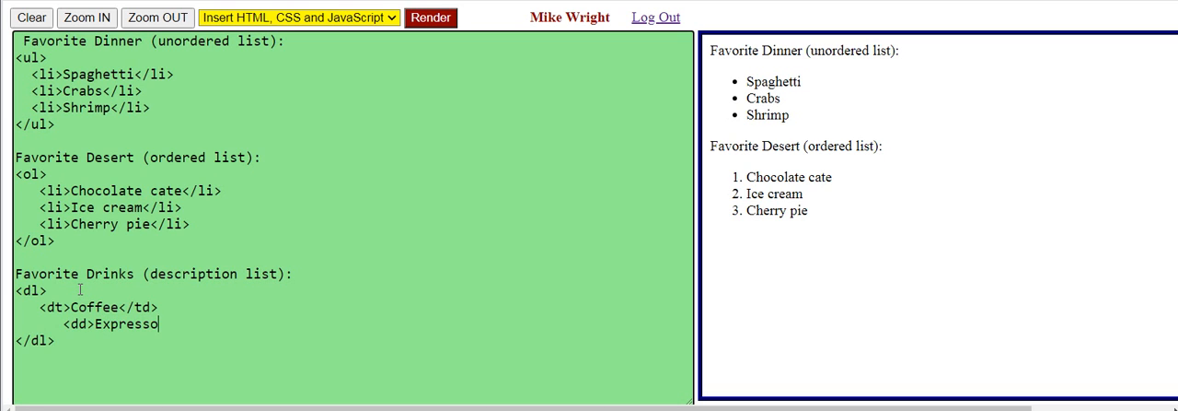
type("</dd>")
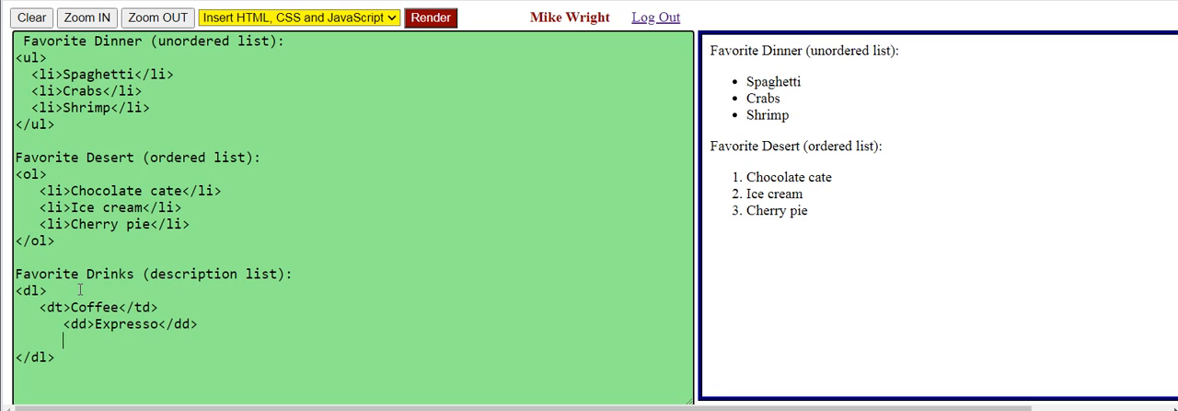
Add a second description <dd>Latte</dd> under Coffee and start a new line
type("<dd>")
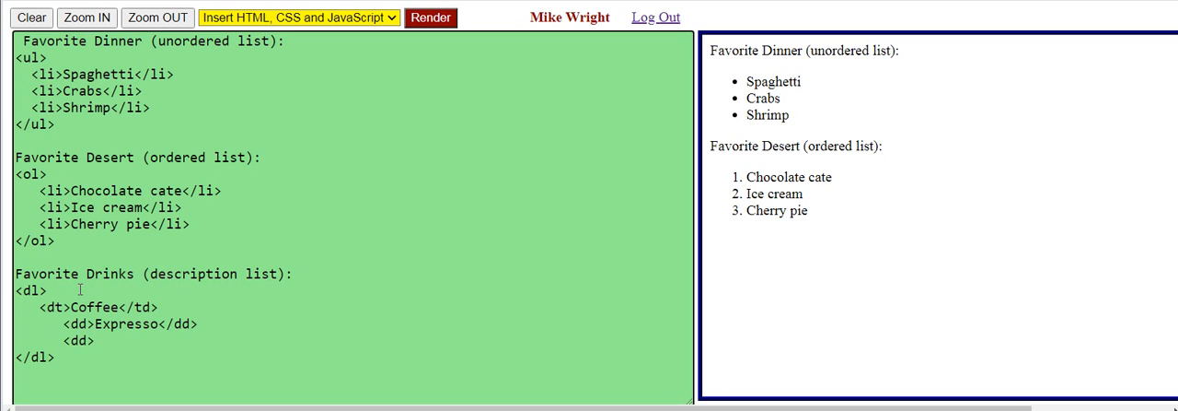
type("Lat")
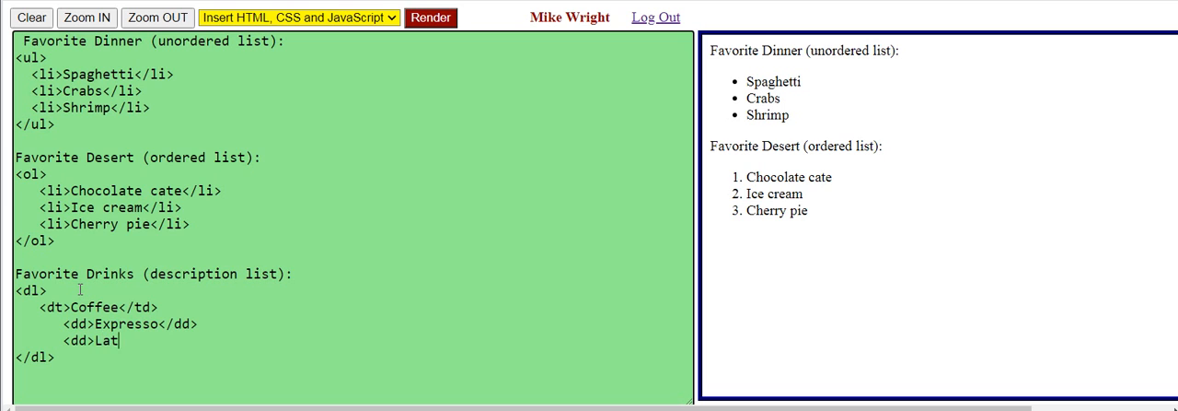
type("te</dd>")
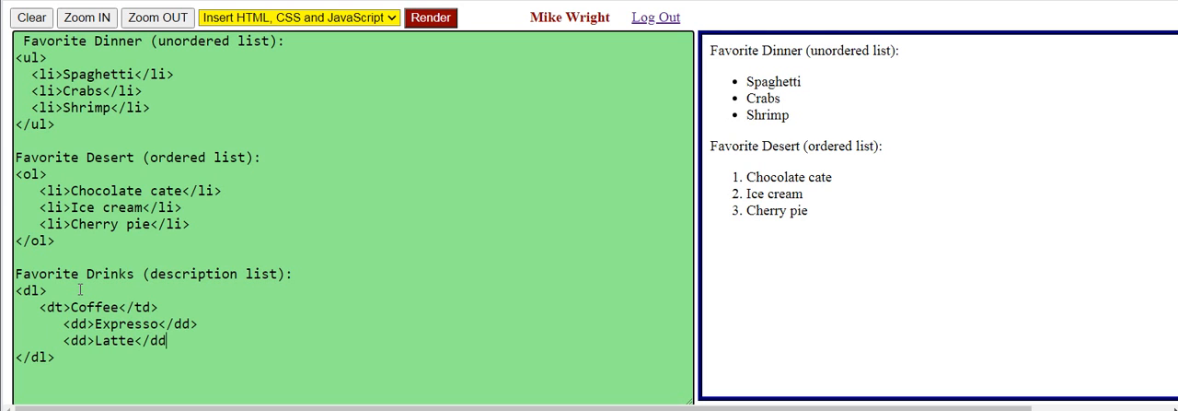
type(">")
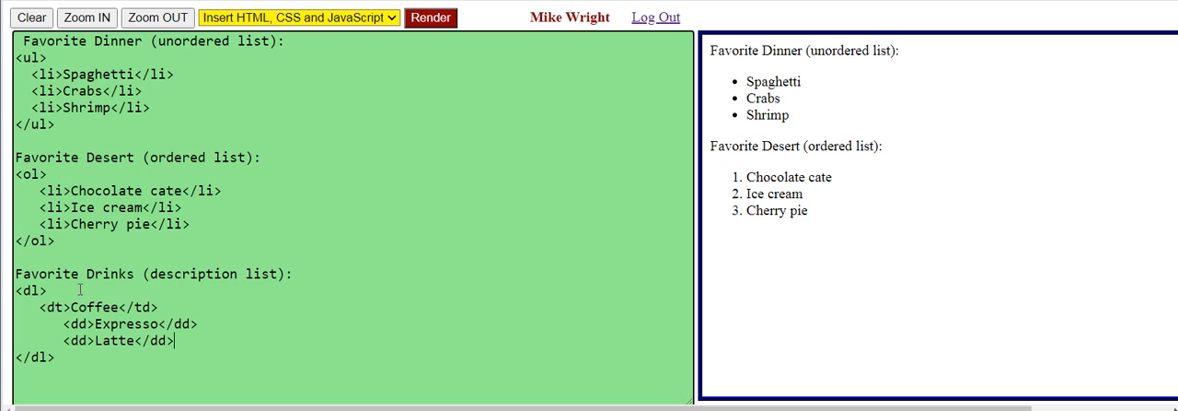
key("enter")
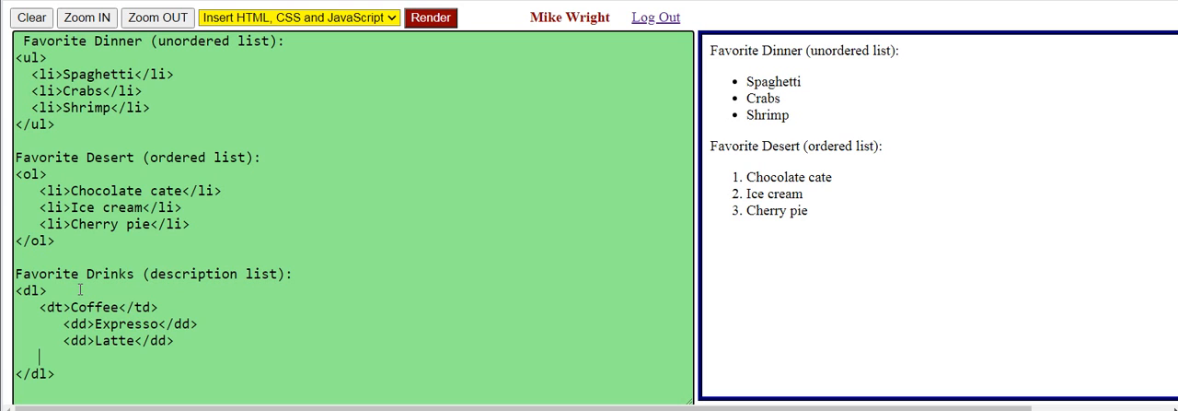
Write a dt element reading Tea after the Coffee entries inside the dl
type("<")
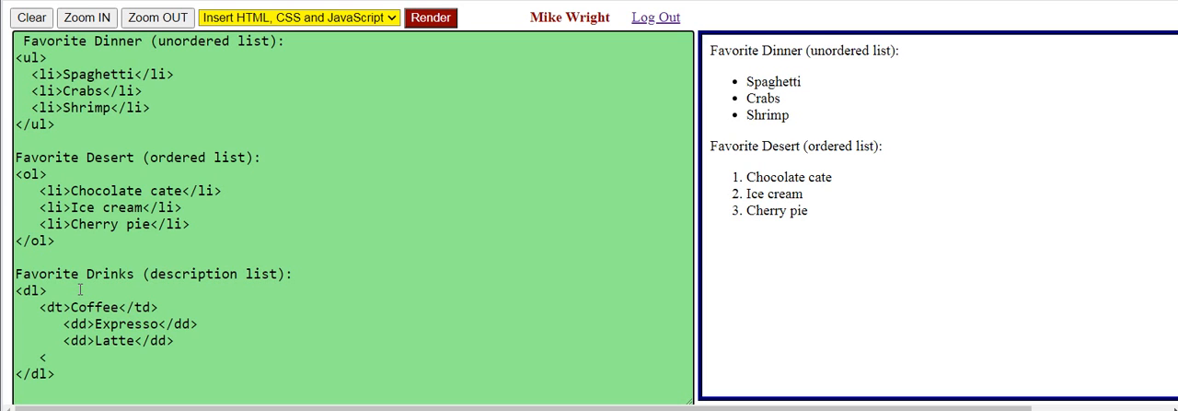
type("dt>")
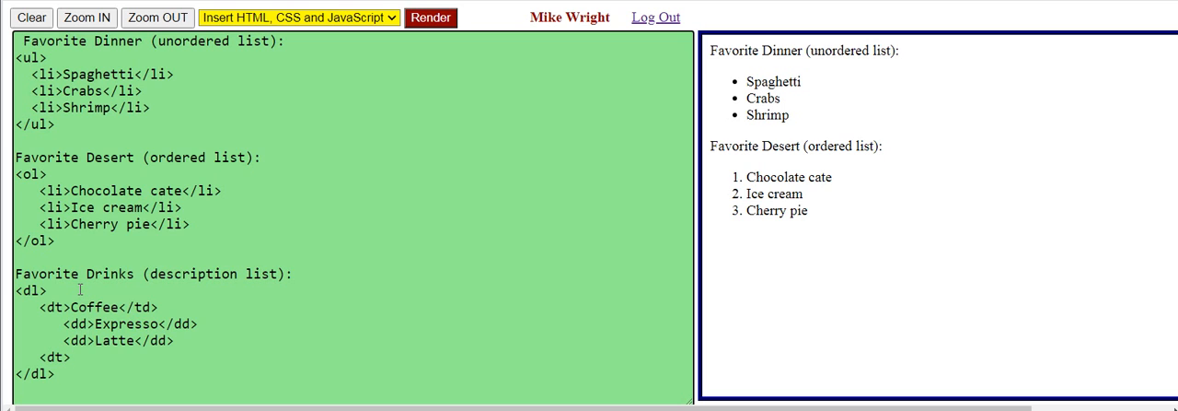
type("Tea")
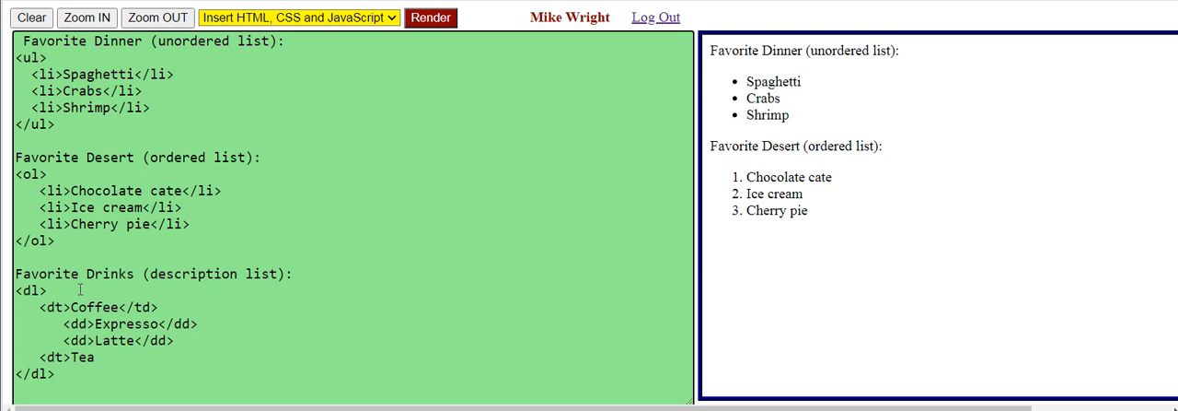
type("</")
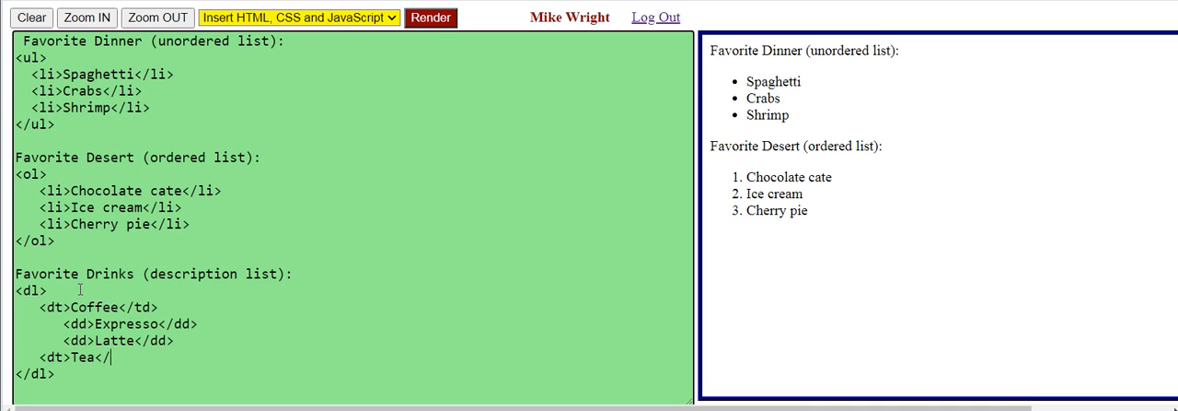
type("td>")
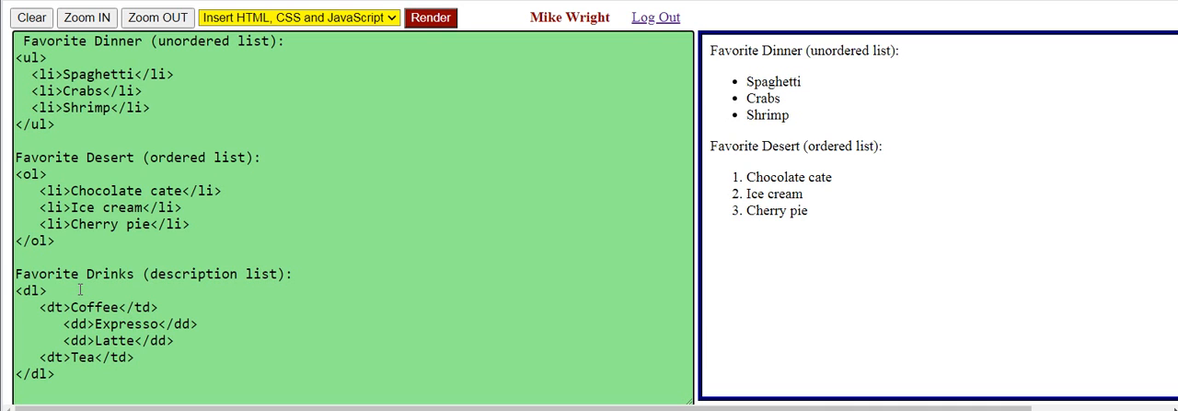
Insert a hyphen before Expresso in its dd tag and position the cursor before Latte
left_click(431, 17)
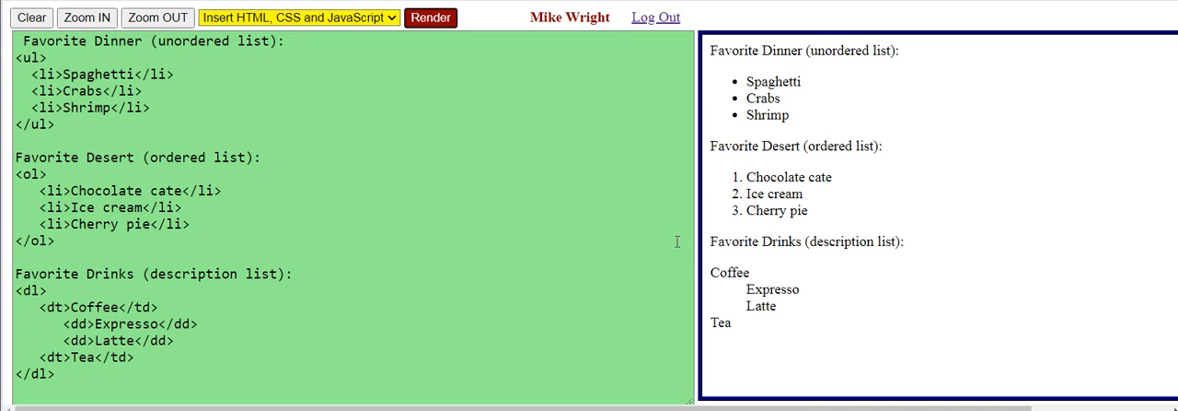
double_click(732, 271)
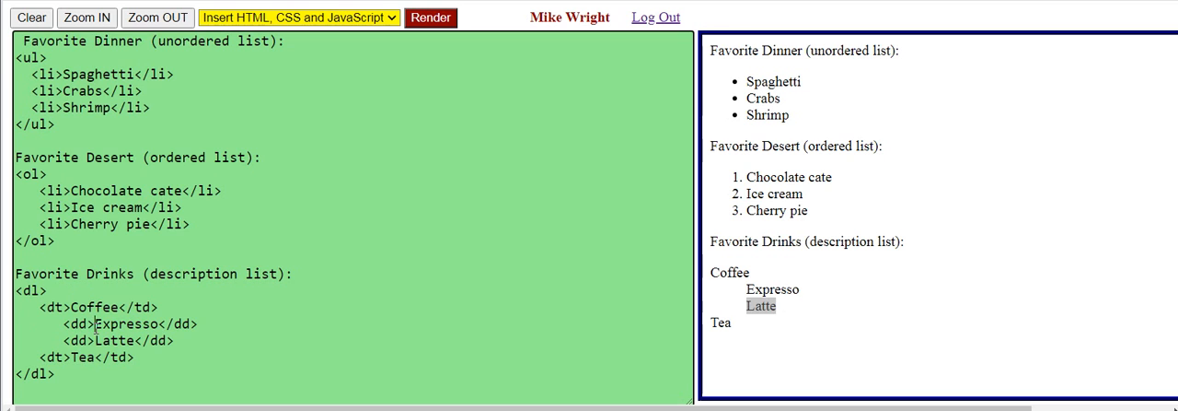
type("-")
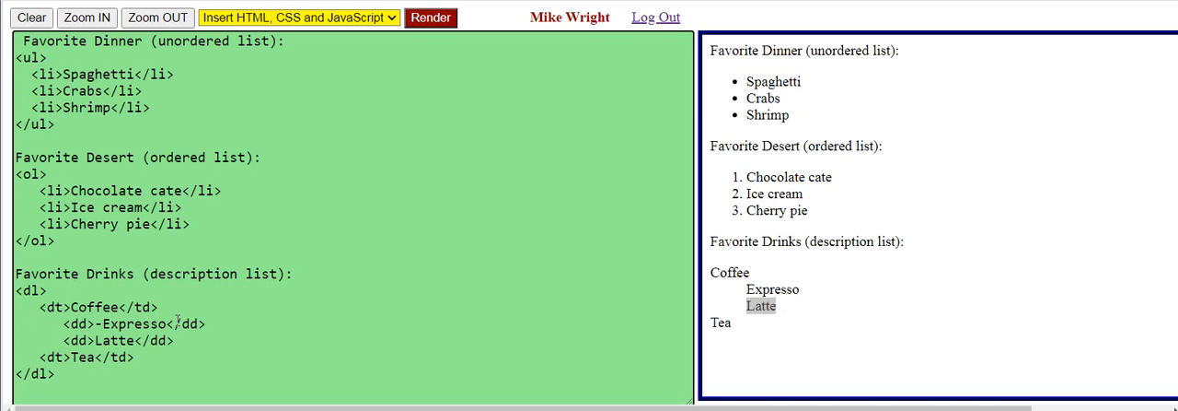
left_click(431, 16)
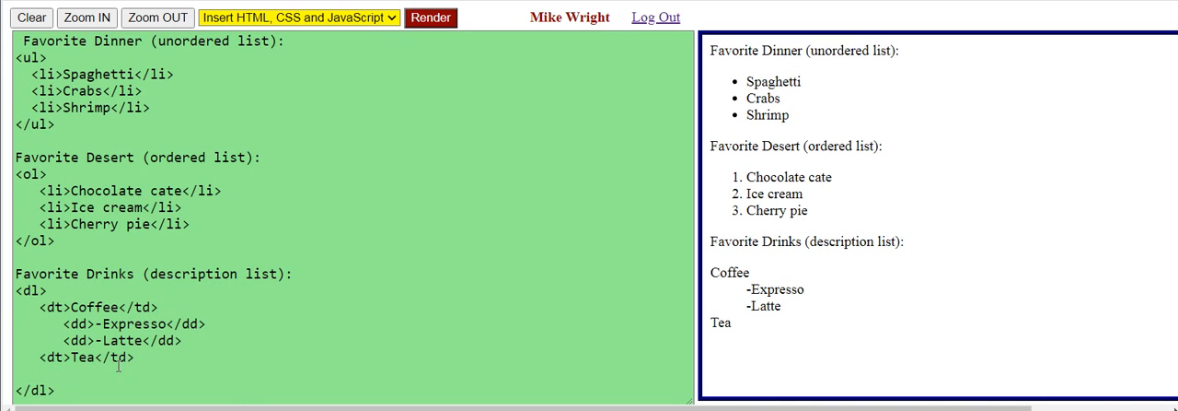
Write dd elements for Chamomile and Earl Grey below the Tea term
type("<d")
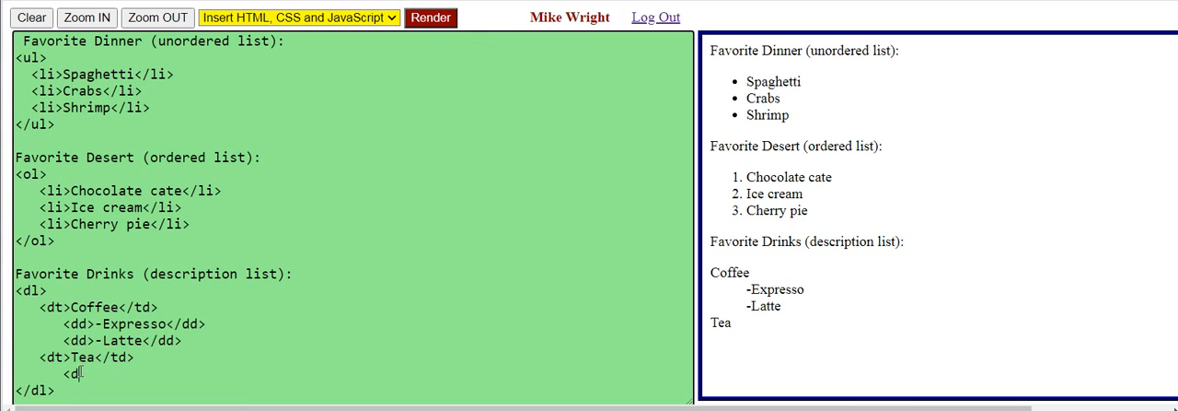
type("d>")
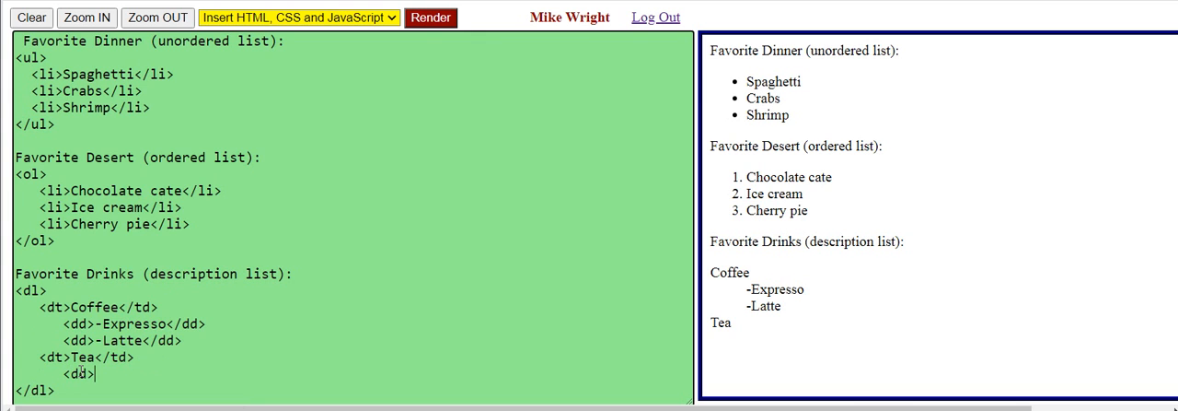
type("Chamo")
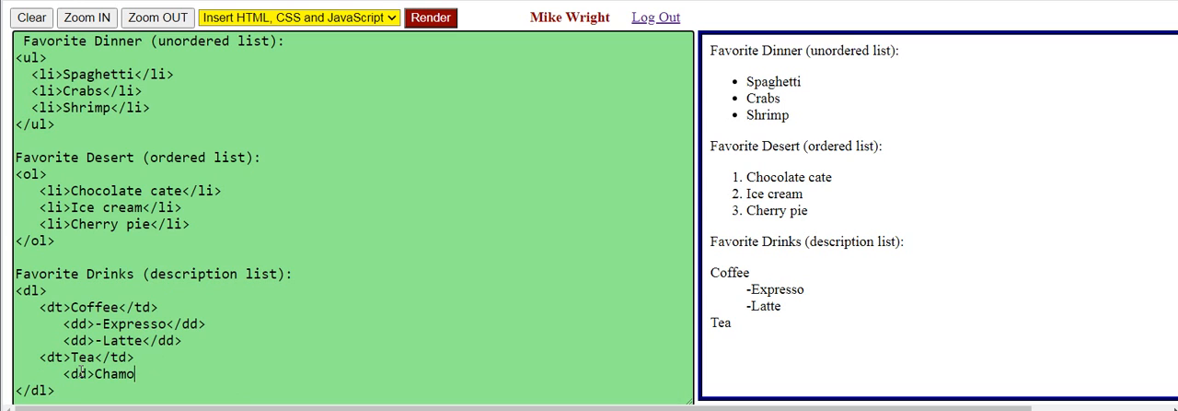
type("mile")
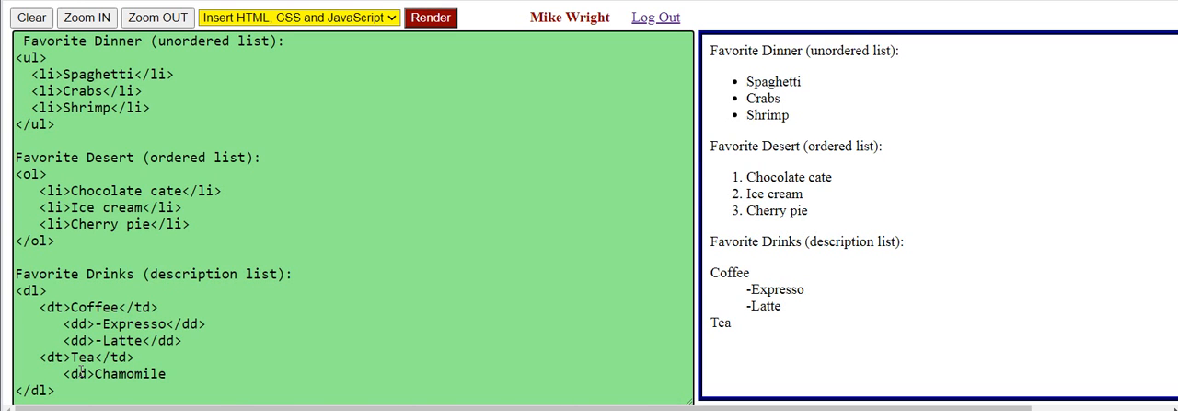
type("</dd>")
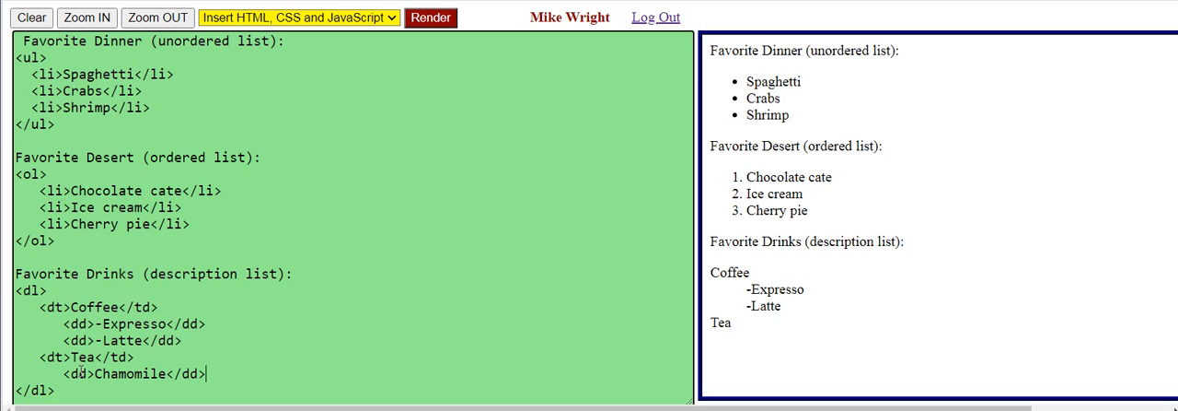
type("<")
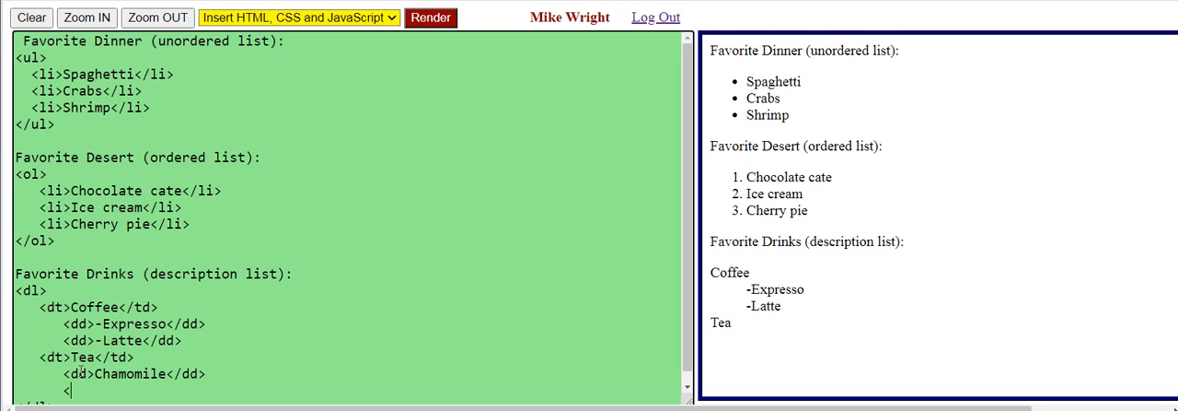
type("dd>")
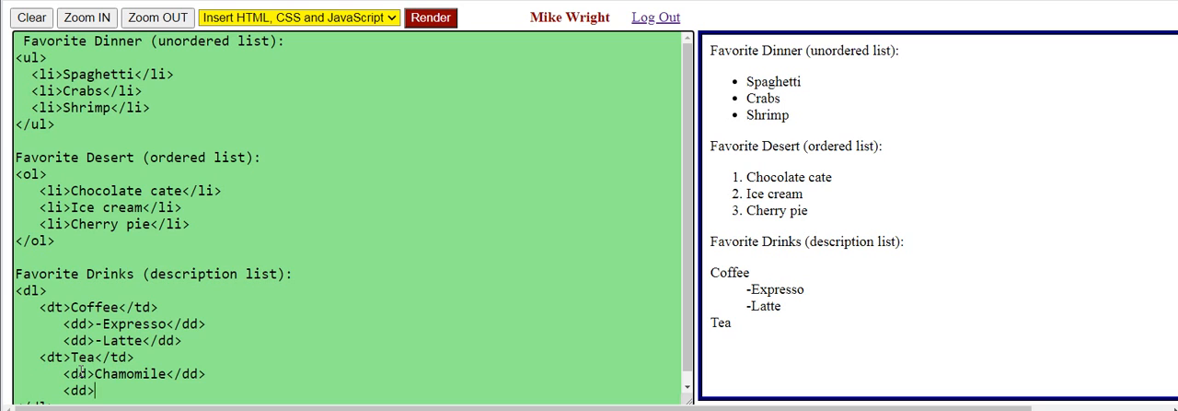
type("Earl Grea")
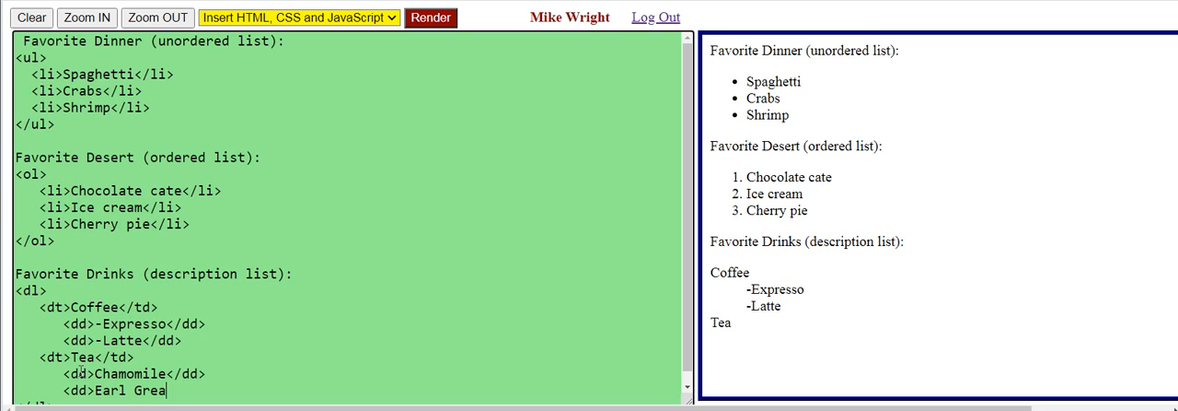
type("y")
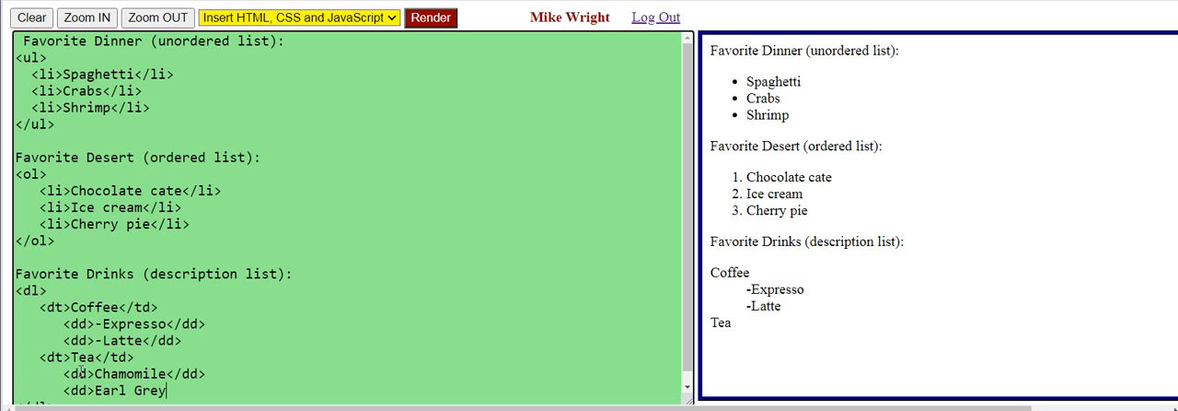
type("</dd>")
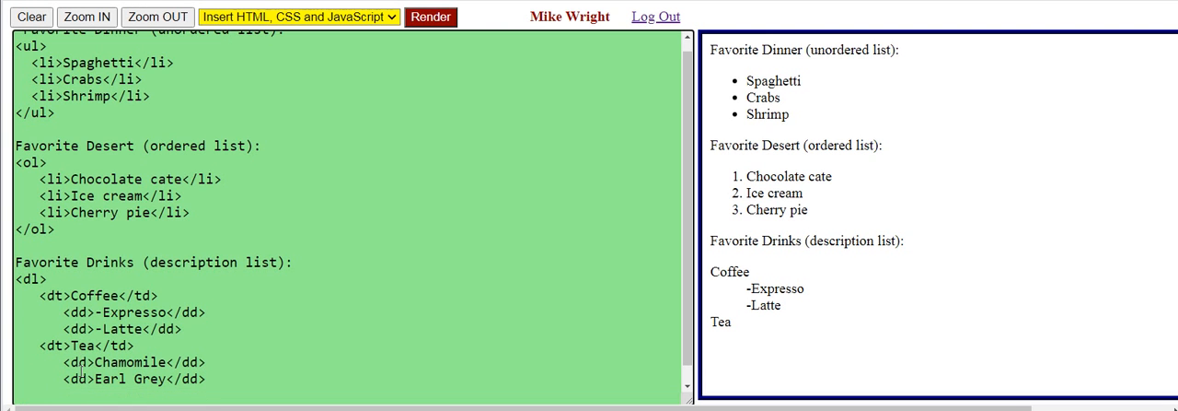
Begin a third dd element containing Rez Zinger under Tea
type("<")
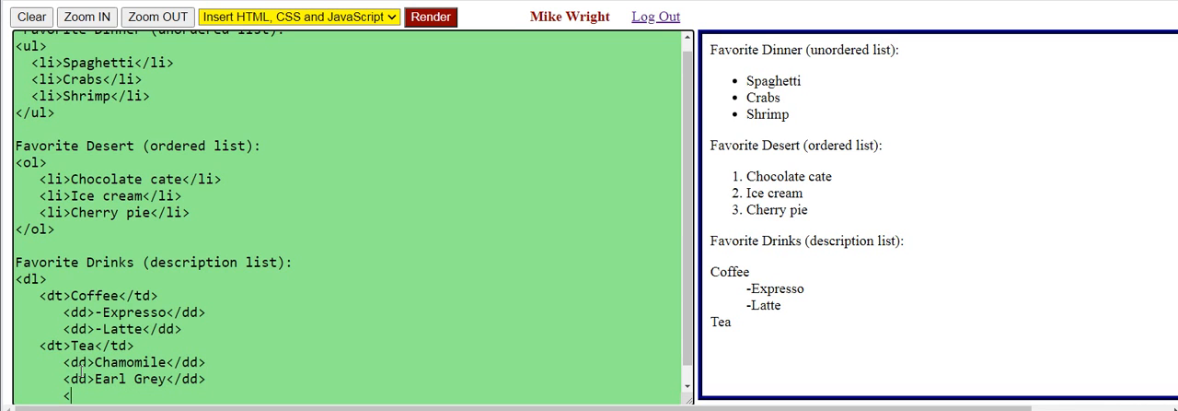
type("dd")
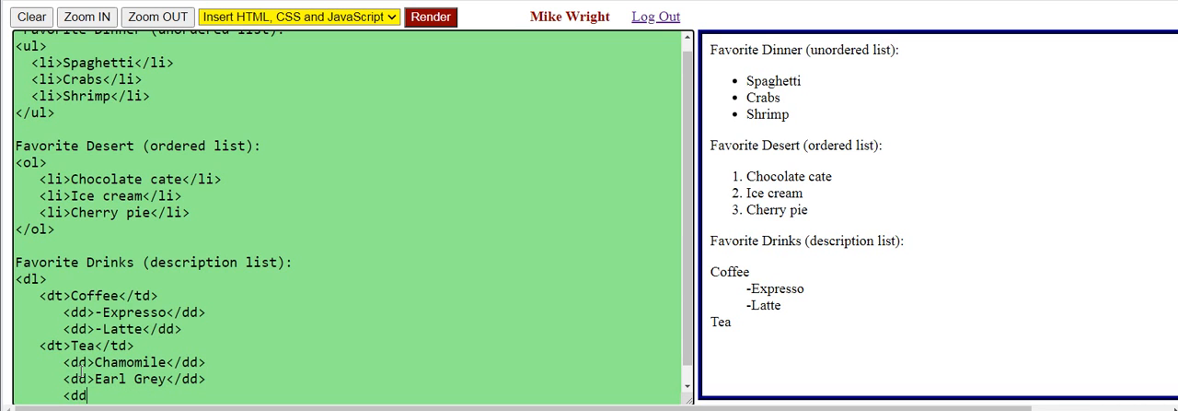
type("R")
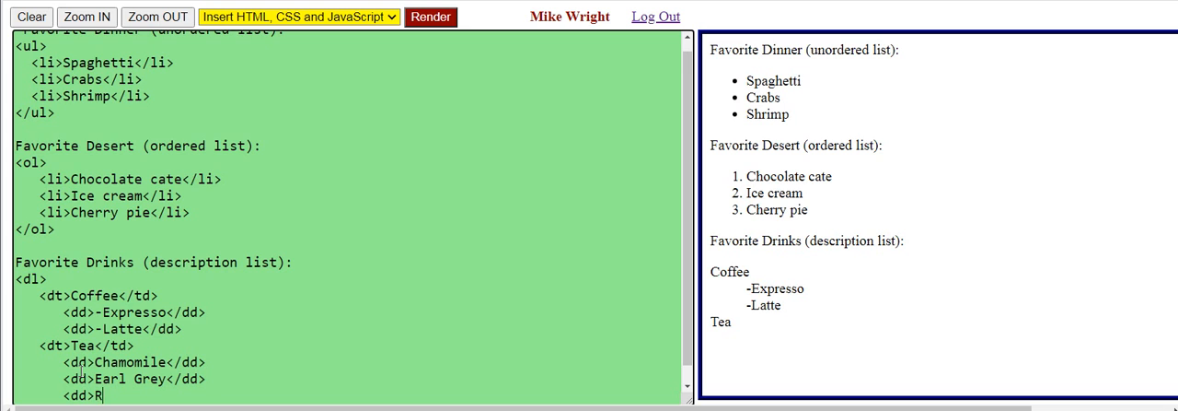
type("ez Zinger</dd")
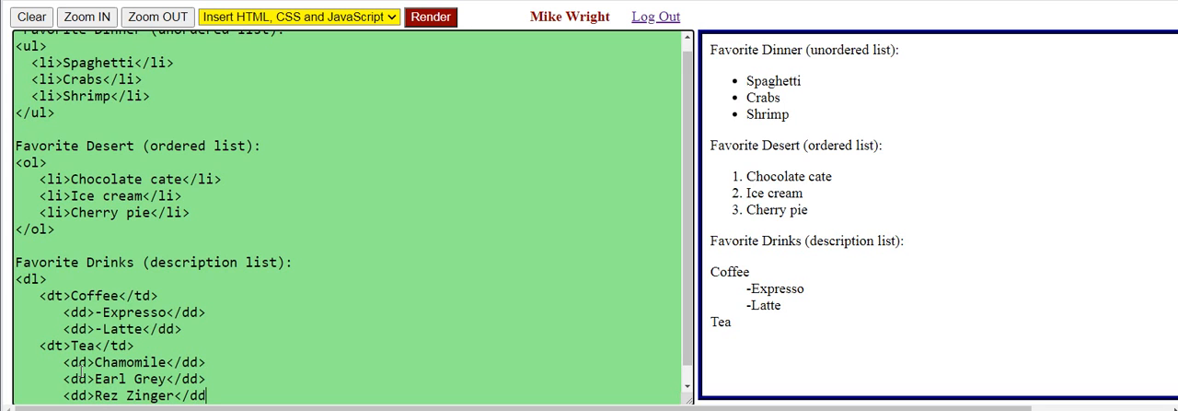
Scroll the code up and down to review the tea entries and their rendering
scroll("down", 3)
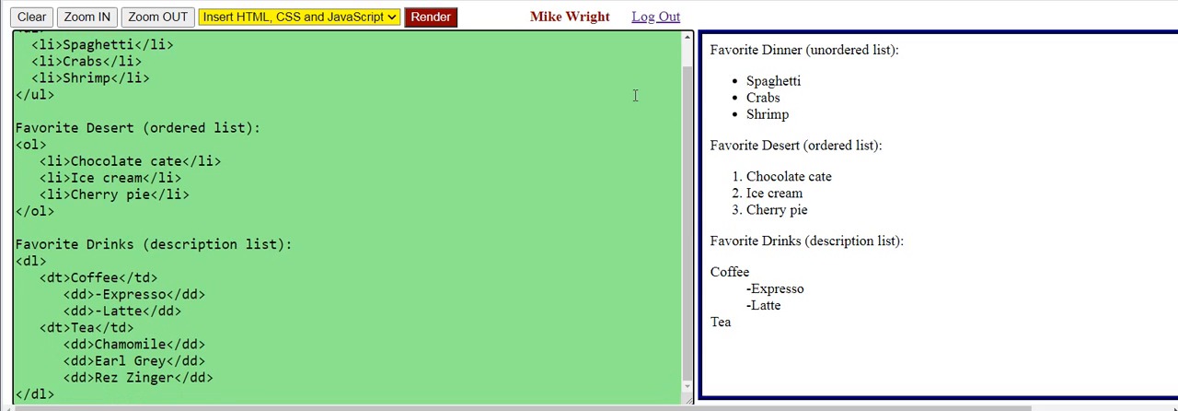
scroll("up", 3)
type("-")
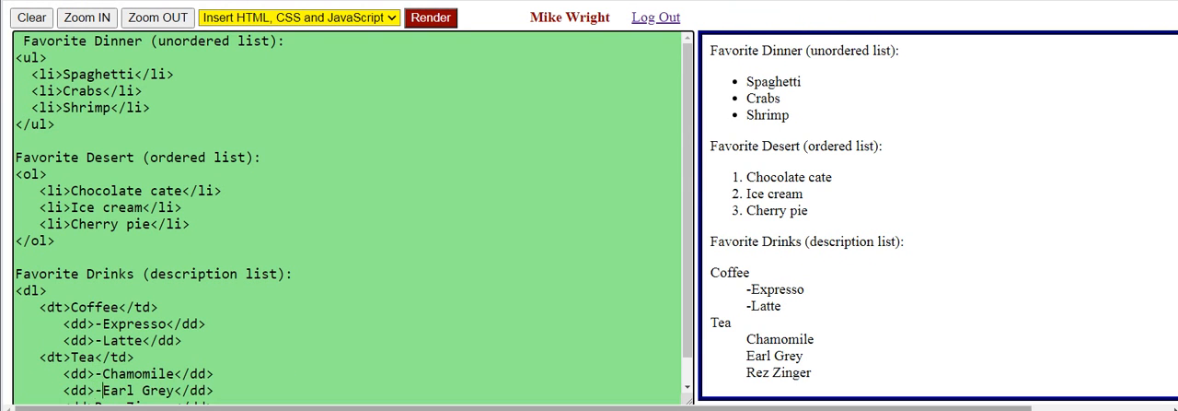
scroll("down", 3)
type("-")
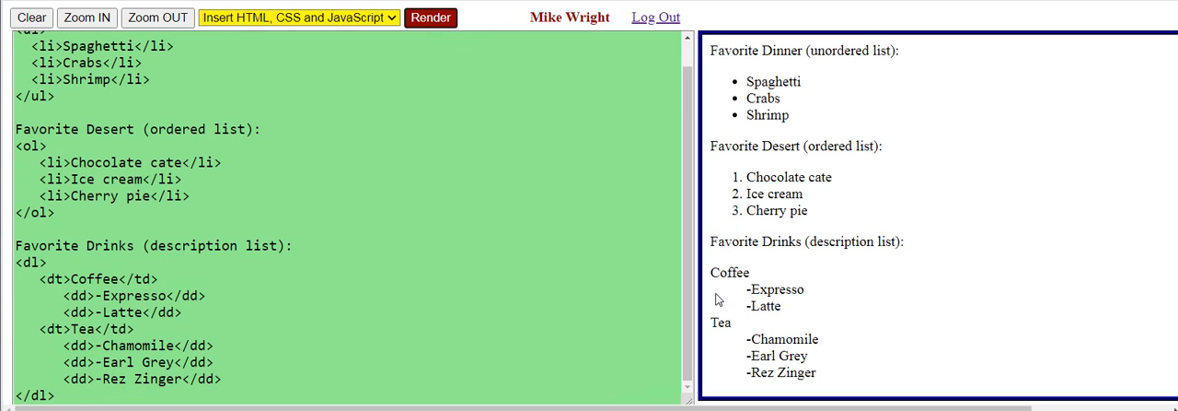
mouse_move(615, 337)
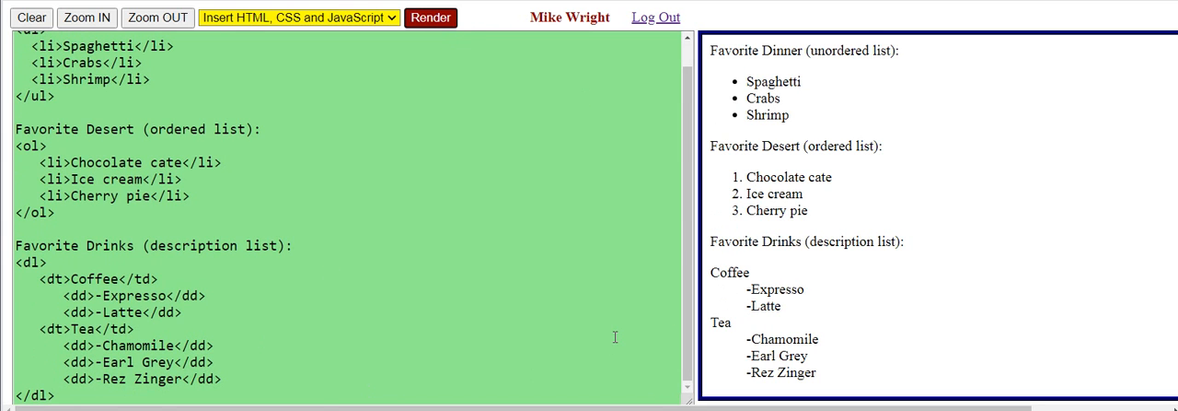
scroll("up", 3)
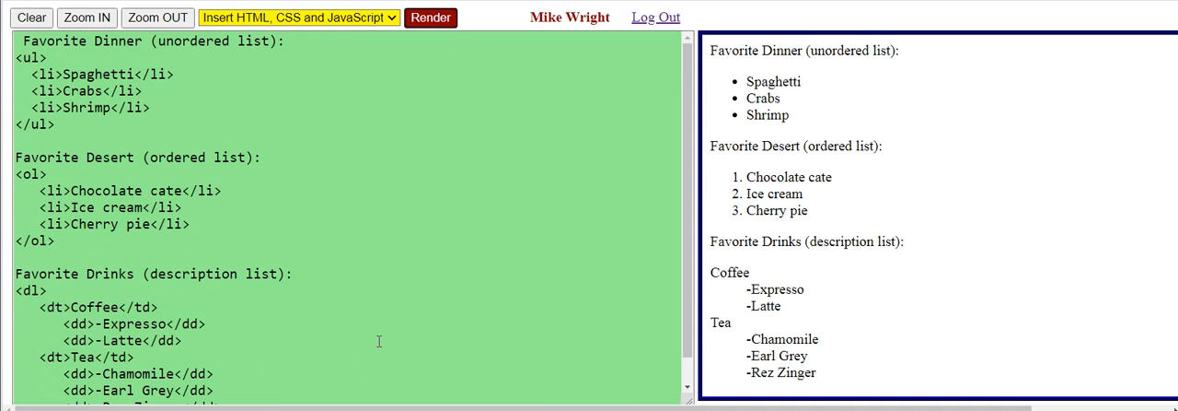
mouse_move(324, 257)
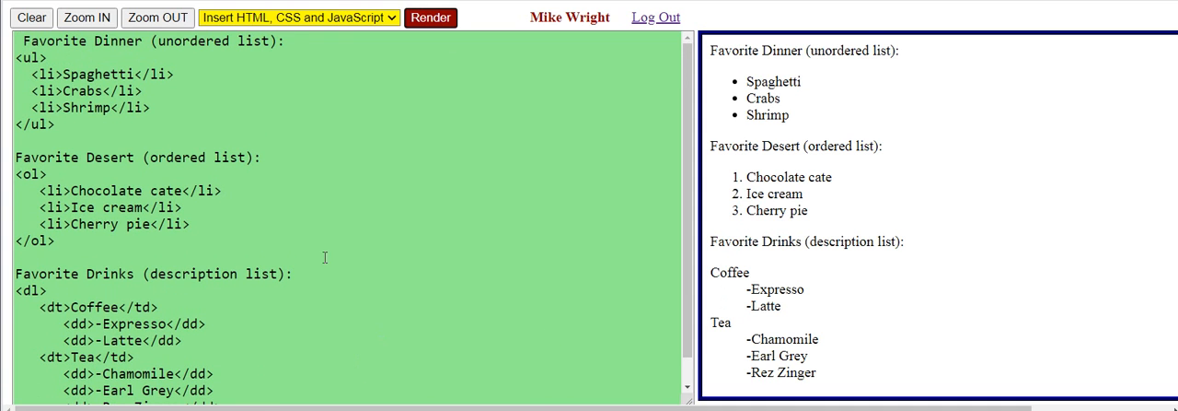
mouse_move(900, 51)
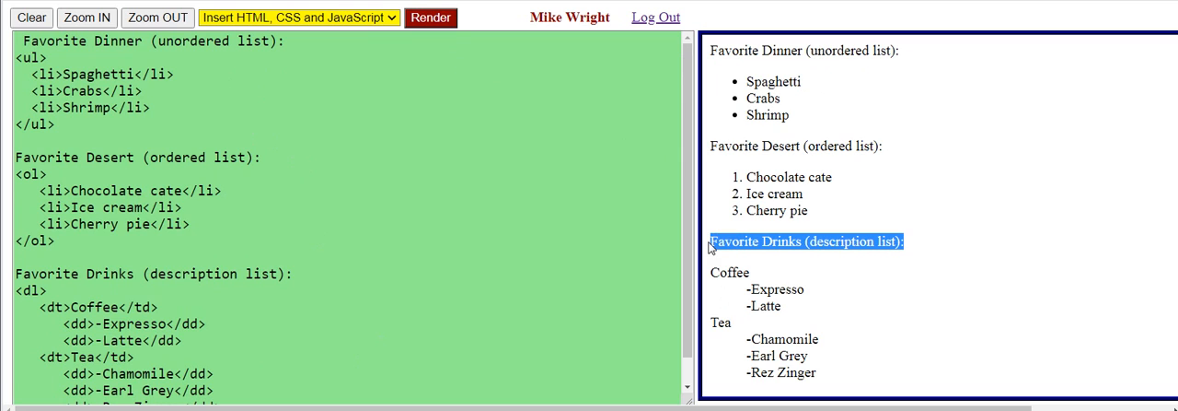
mouse_move(846, 375)
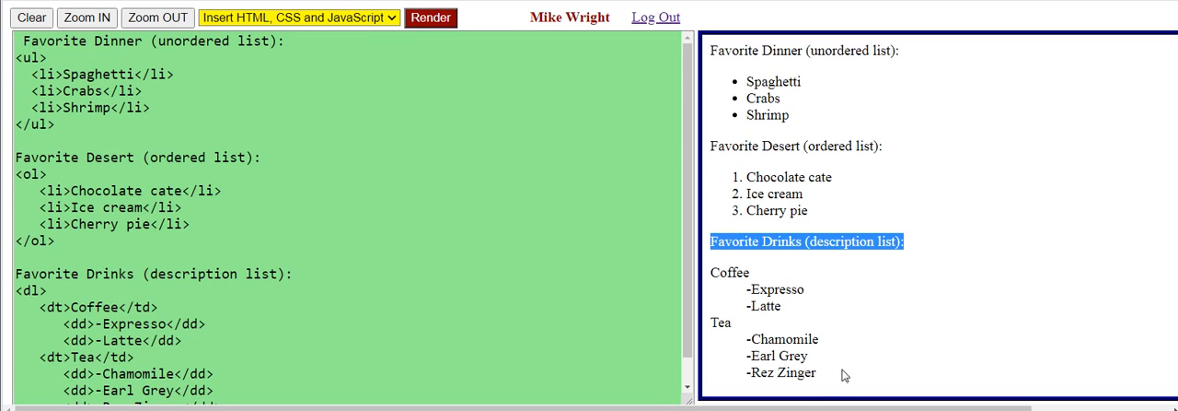